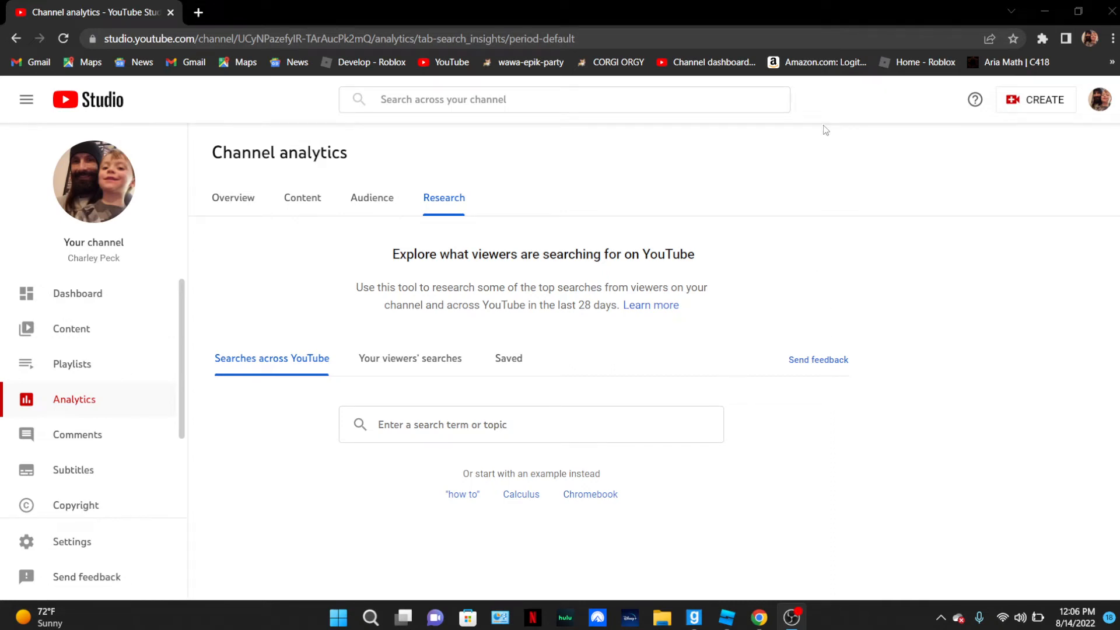
{"action": "mouse_move", "coordinate": [399, 371]}
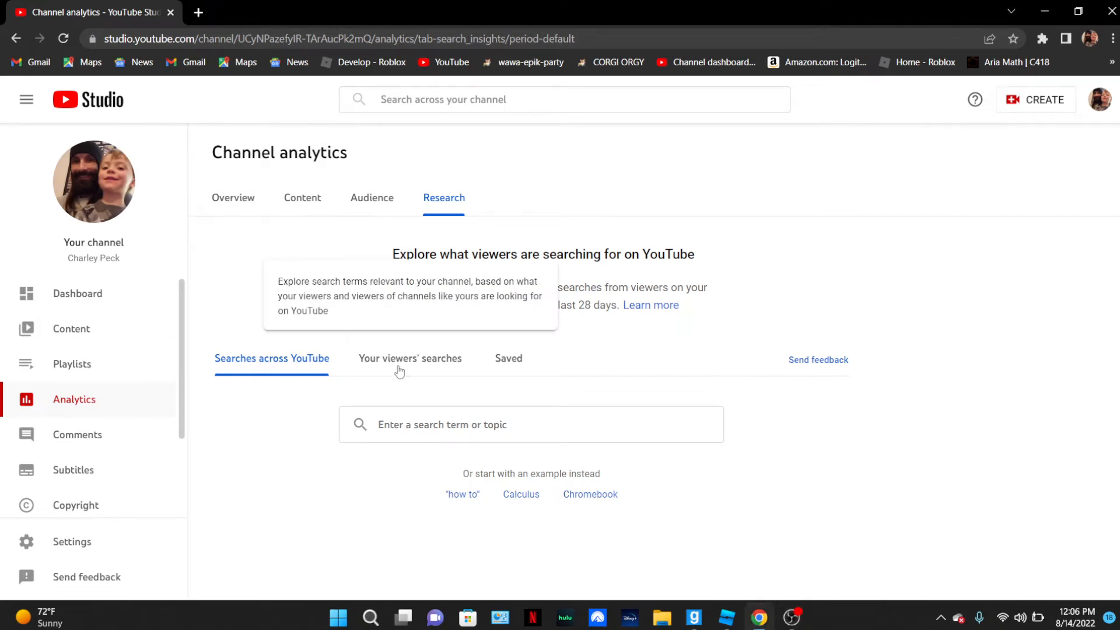
- Show 'Your viewers' searches' on the Research tab and open YouTube results for 'baby laughing'
{"action": "left_click", "coordinate": [410, 358]}
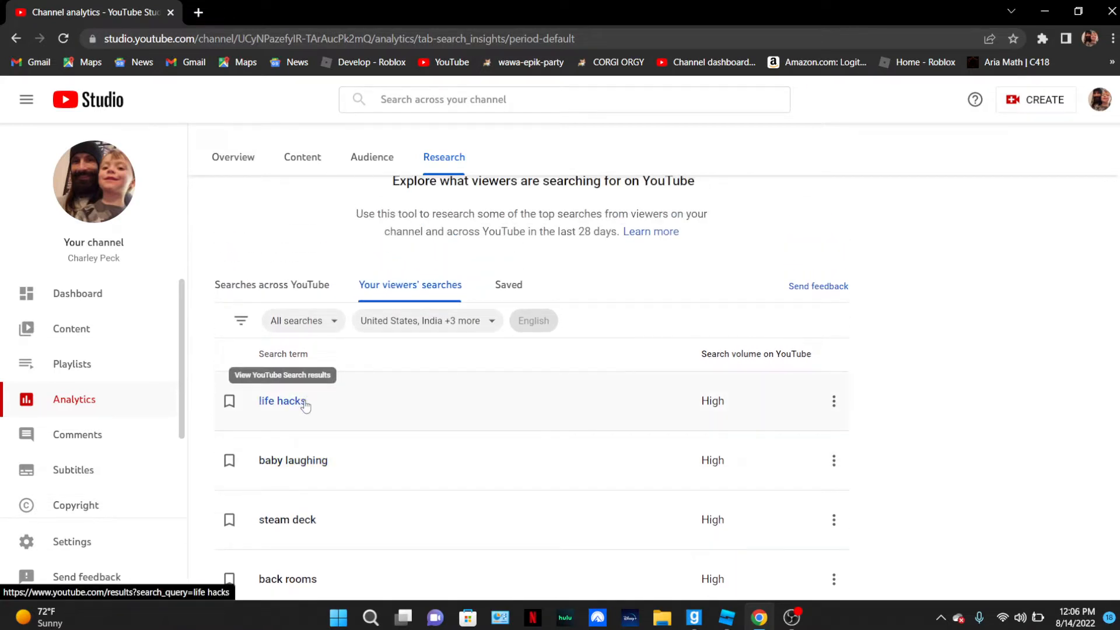
{"action": "mouse_move", "coordinate": [291, 460]}
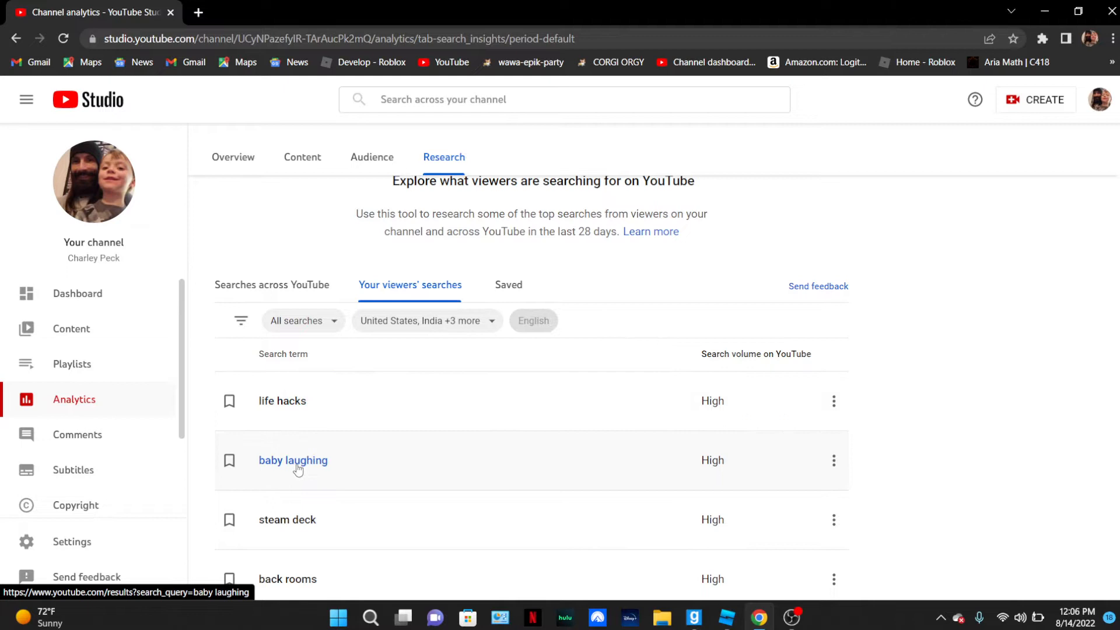
{"action": "left_click", "coordinate": [292, 460]}
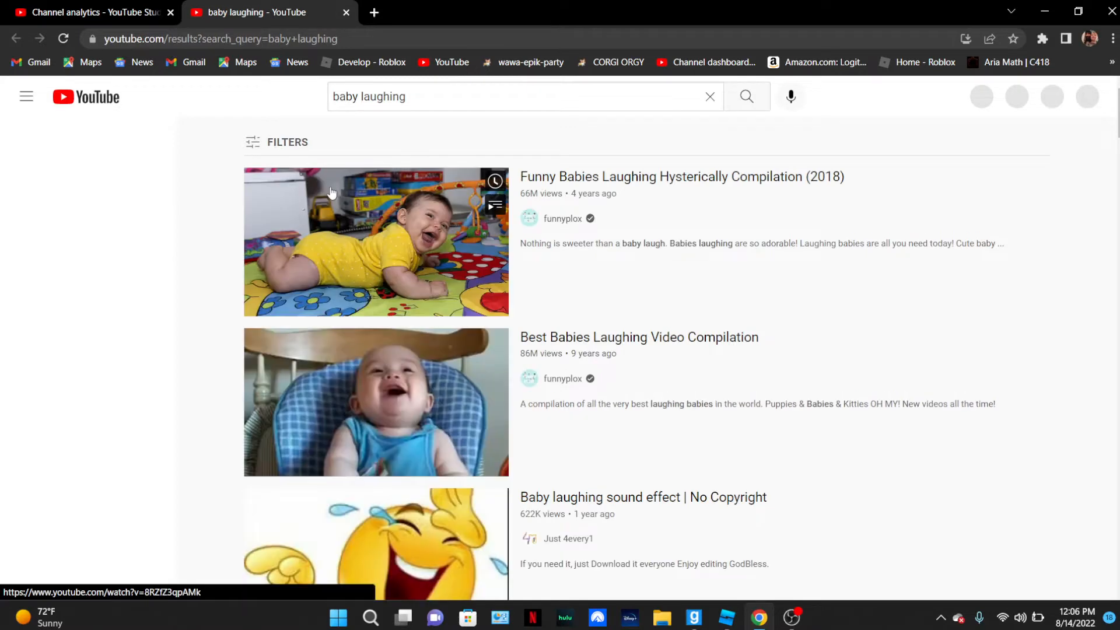
- Play the 'Baby laughing sound effect' result, then close its tab to return to Studio
{"action": "left_click", "coordinate": [26, 96]}
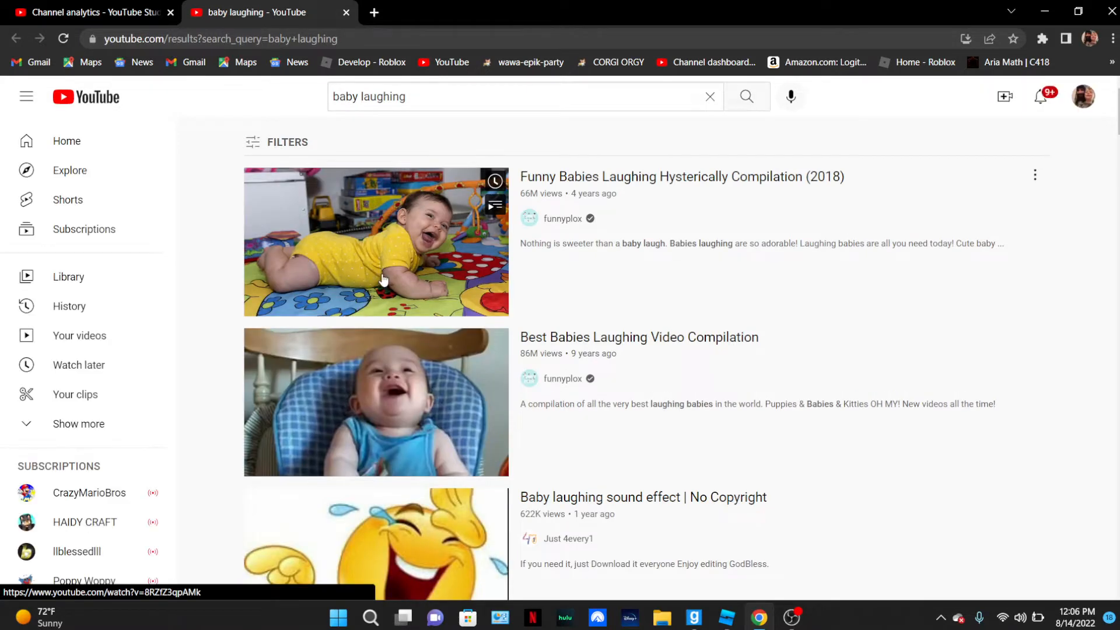
{"action": "left_click", "coordinate": [376, 542]}
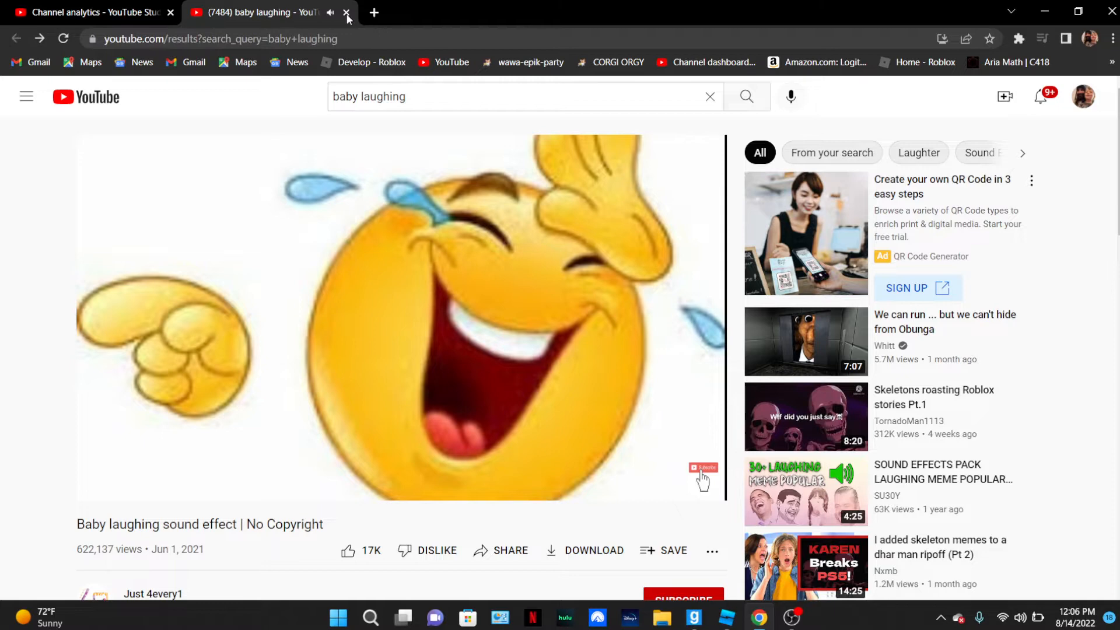
{"action": "left_click", "coordinate": [346, 13]}
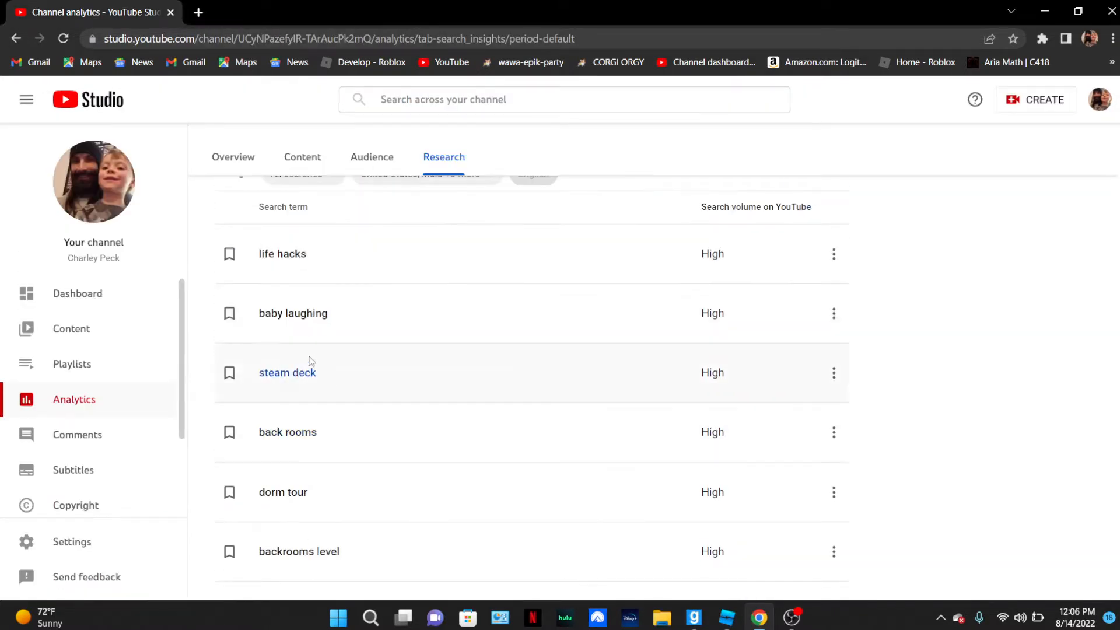
{"action": "left_click", "coordinate": [287, 372]}
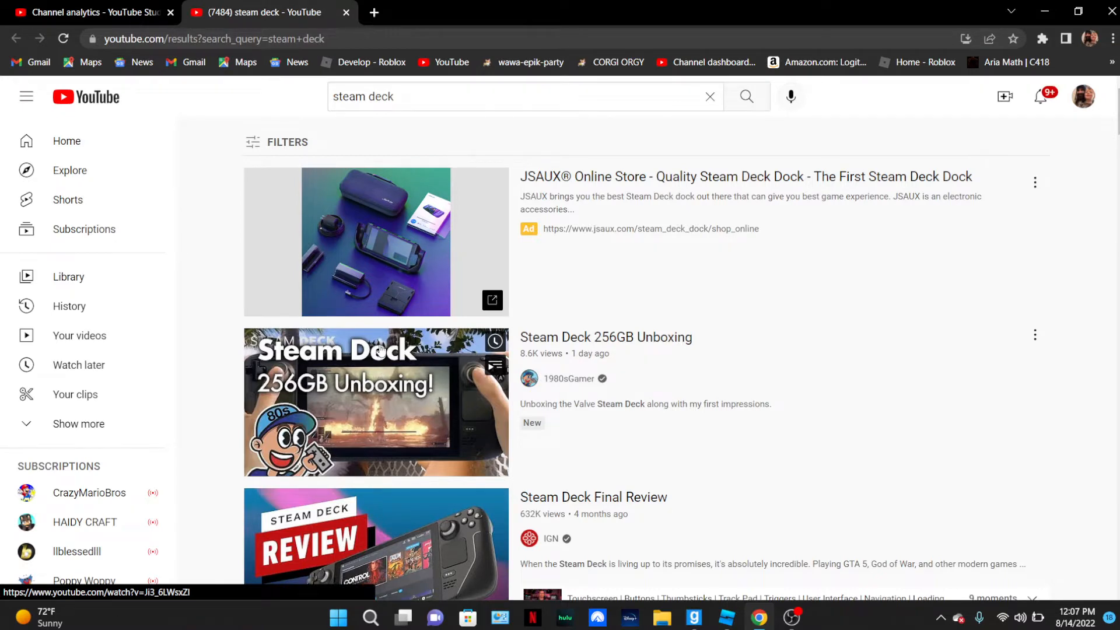
{"action": "scroll", "scroll_direction": "down", "scroll_amount": 3}
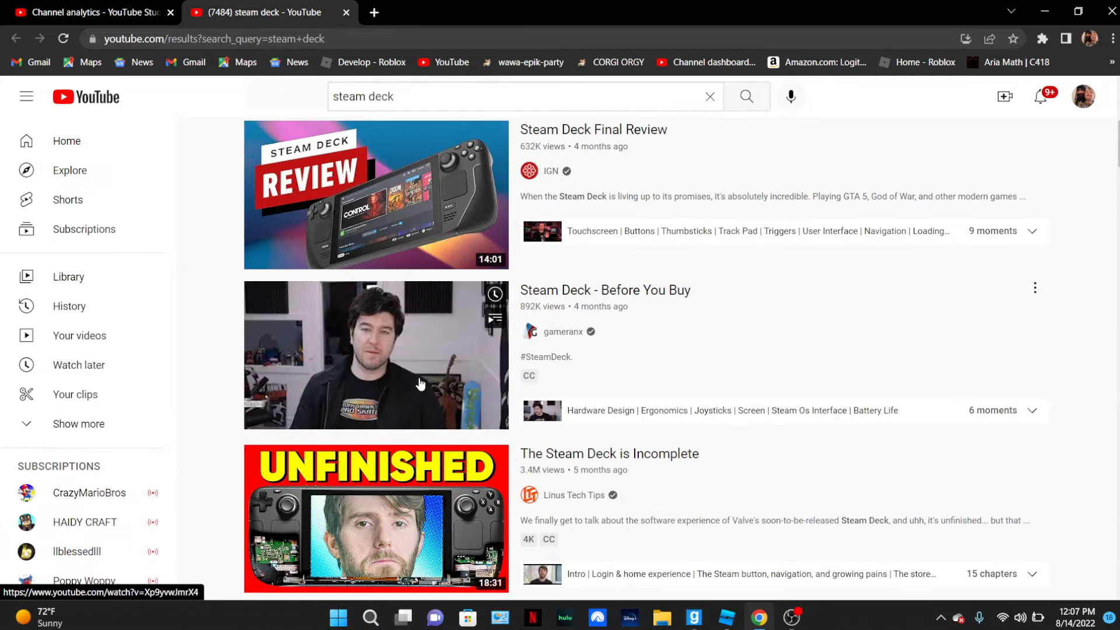
{"action": "scroll", "scroll_direction": "down", "scroll_amount": 3}
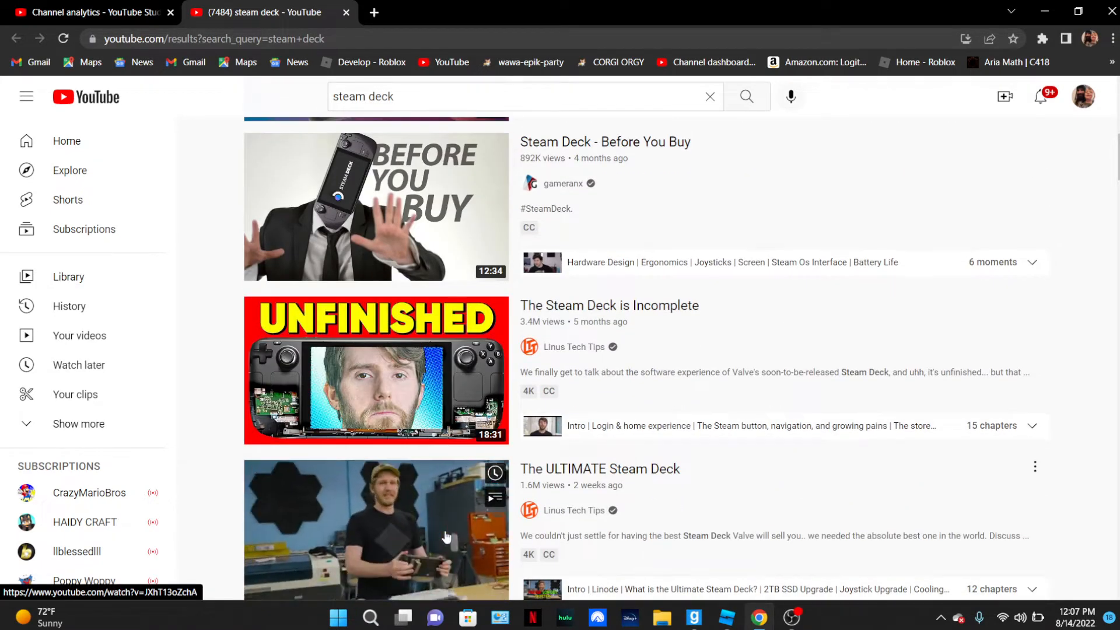
{"action": "scroll", "scroll_direction": "down", "scroll_amount": 3}
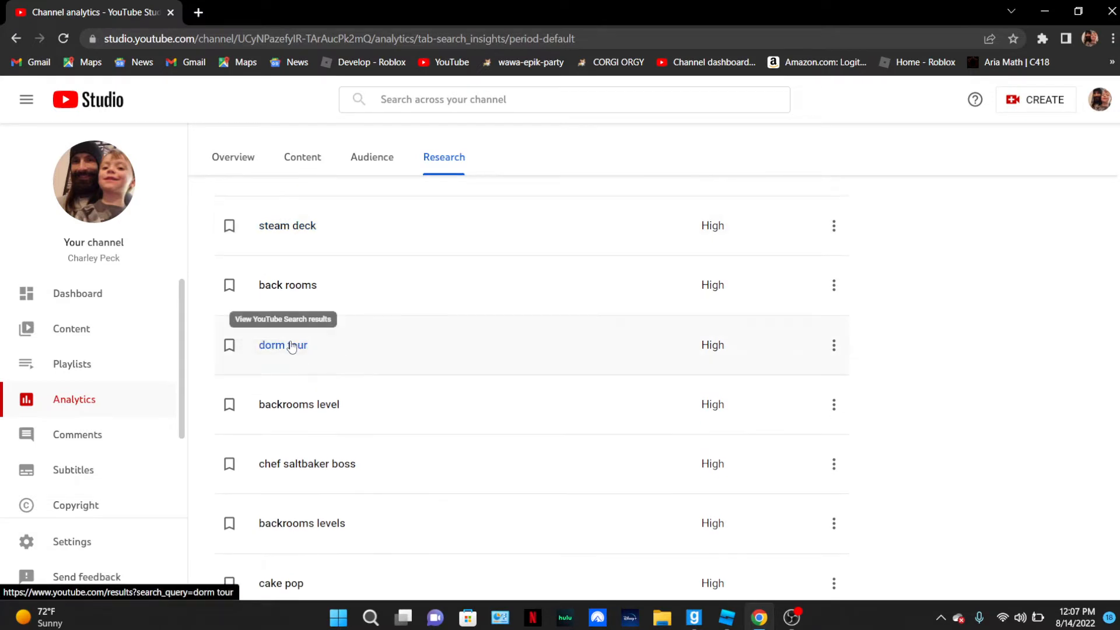
{"action": "left_click", "coordinate": [283, 345]}
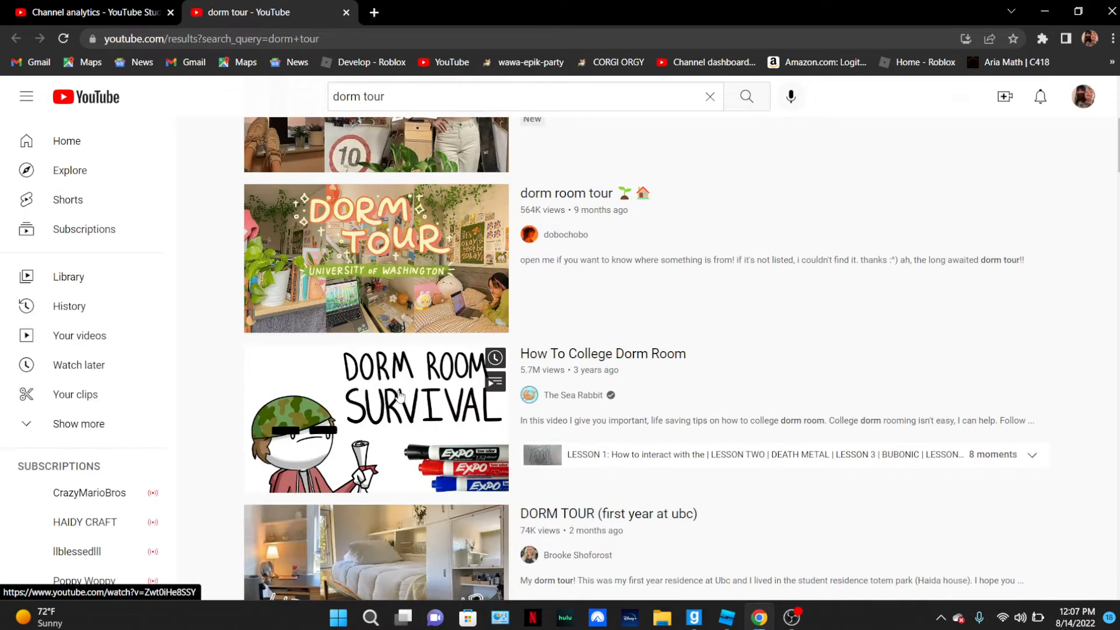
{"action": "scroll", "scroll_direction": "down", "scroll_amount": 3}
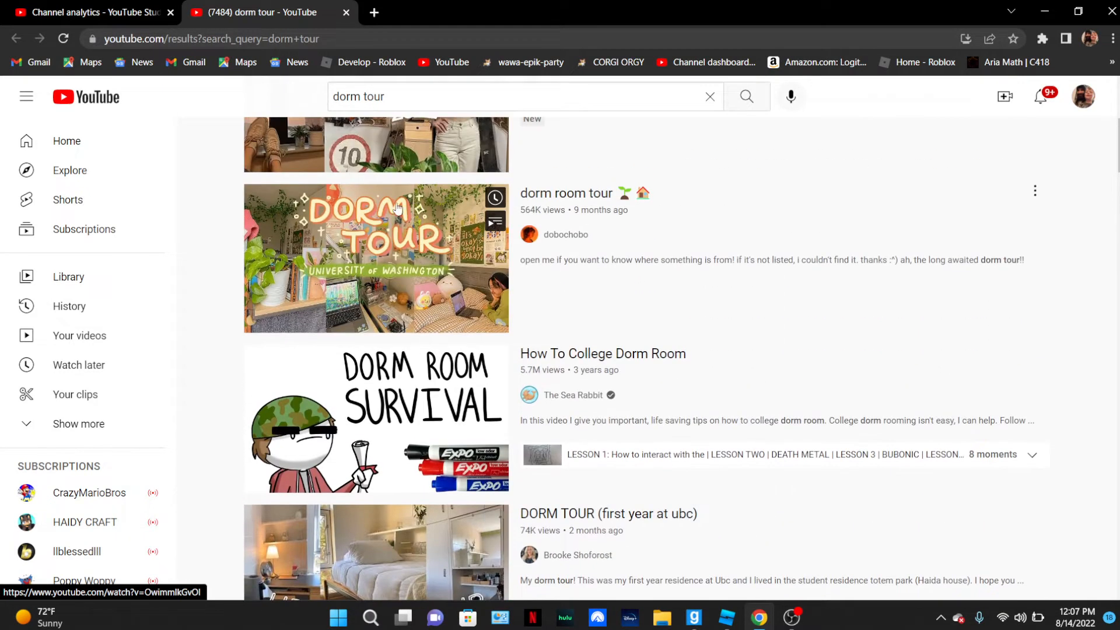
{"action": "mouse_move", "coordinate": [339, 74]}
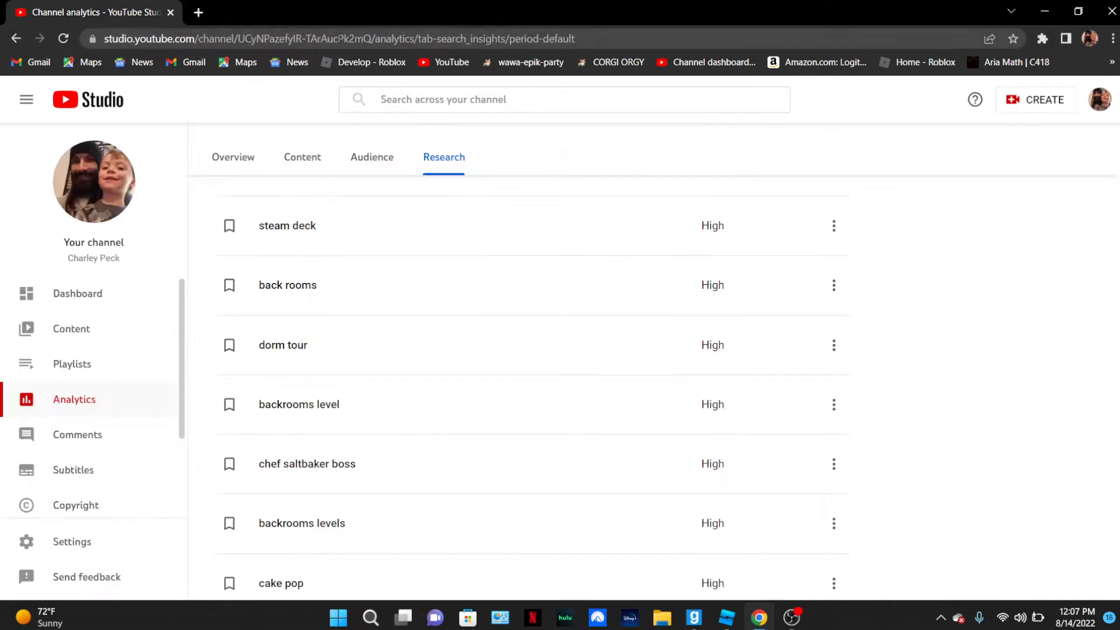
{"action": "left_click", "coordinate": [307, 463]}
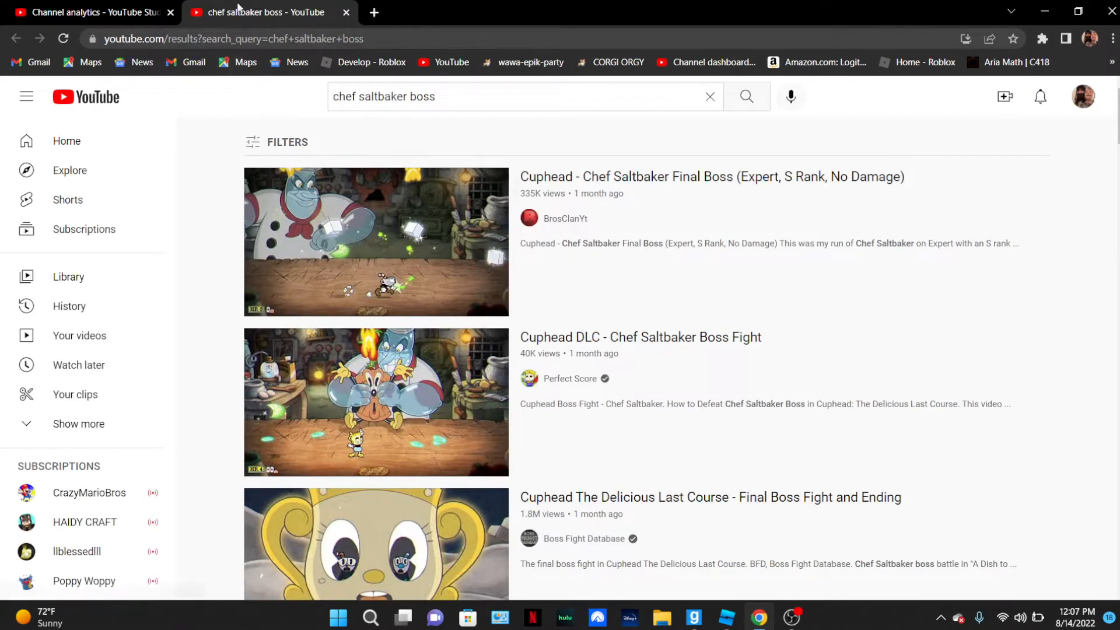
{"action": "left_click", "coordinate": [94, 12]}
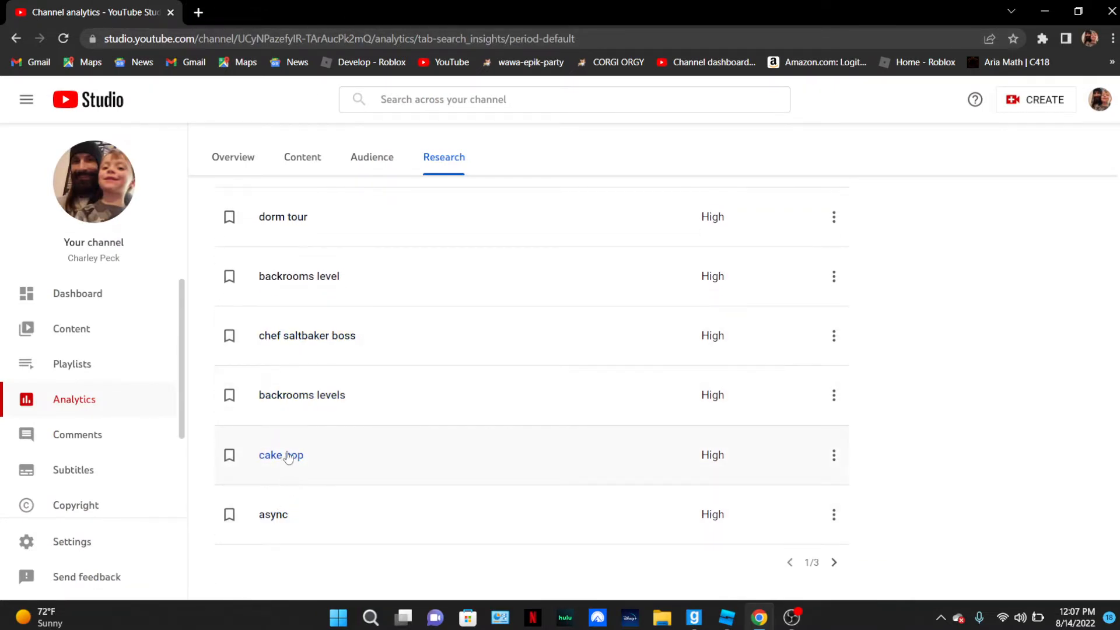
{"action": "left_click", "coordinate": [281, 455]}
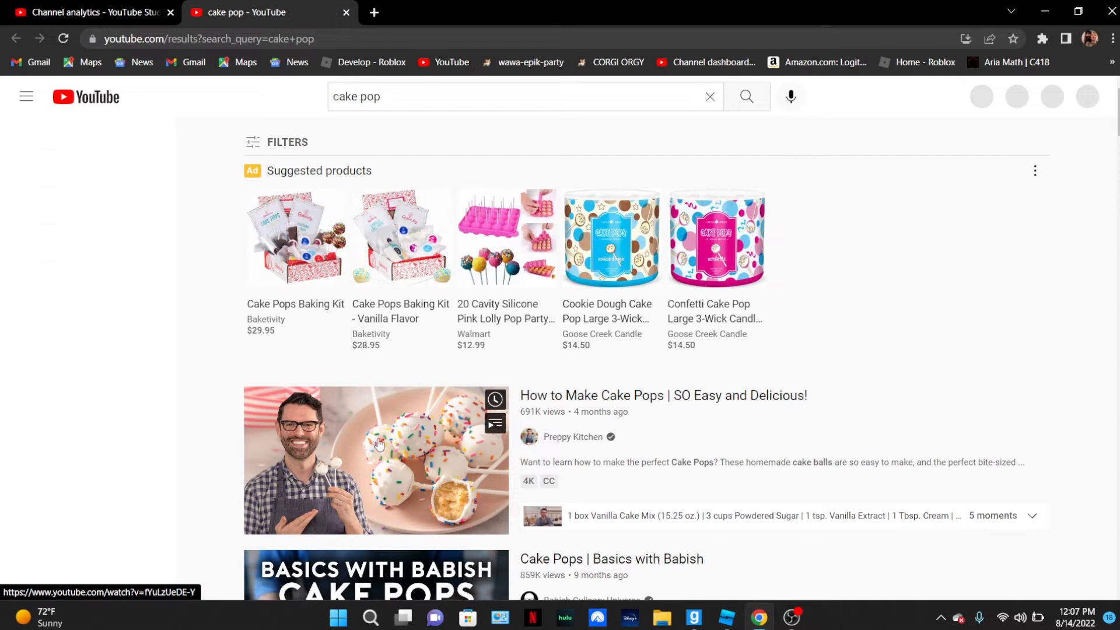
{"action": "scroll", "scroll_direction": "down", "scroll_amount": 3}
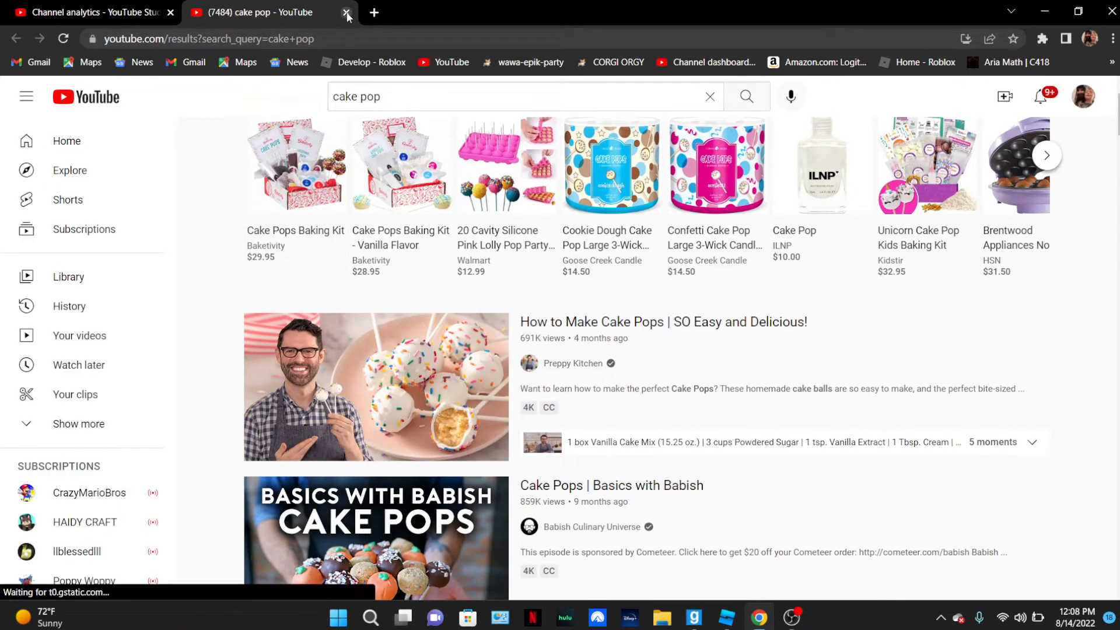
{"action": "left_click", "coordinate": [345, 11]}
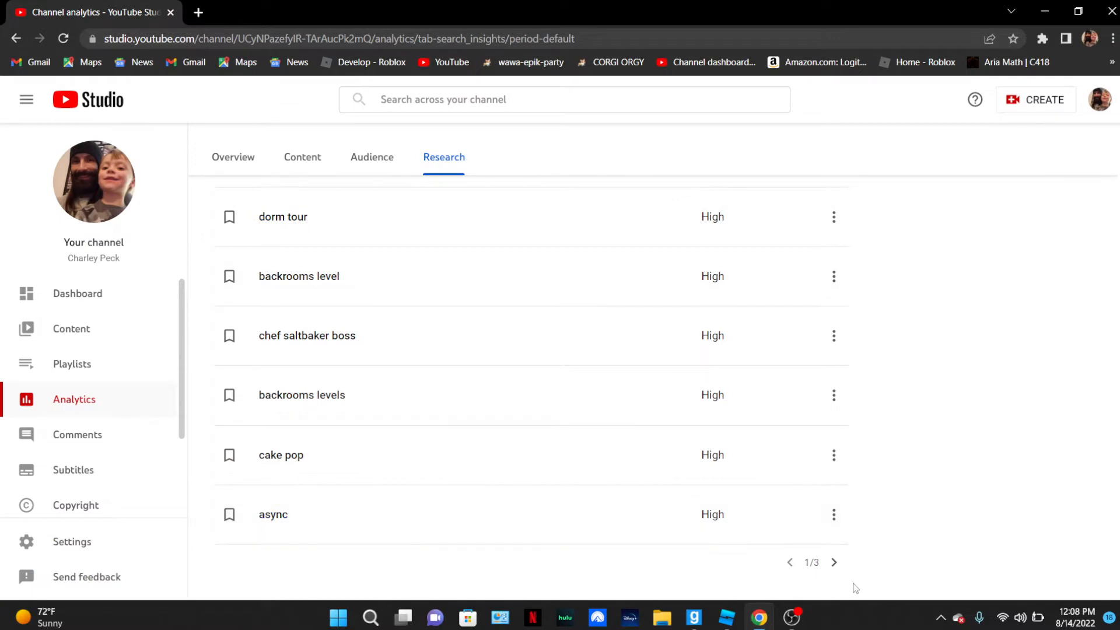
- Move to the next page of search terms and open YouTube results for 'south korea eas alarm 1950'
{"action": "scroll", "scroll_direction": "down", "scroll_amount": 3}
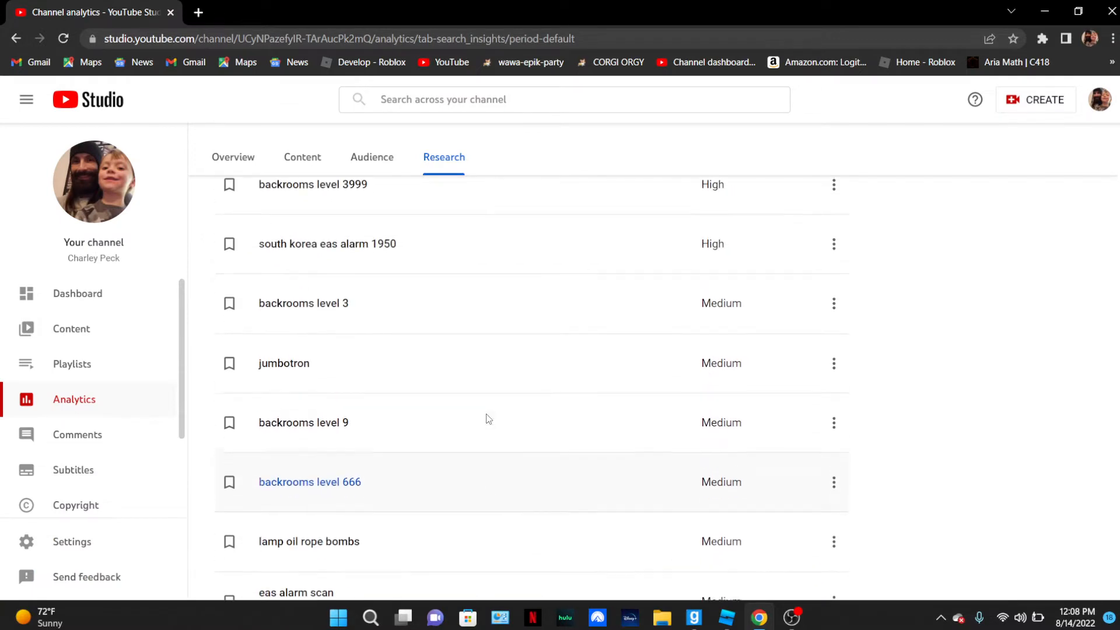
{"action": "scroll", "scroll_direction": "down", "scroll_amount": 3}
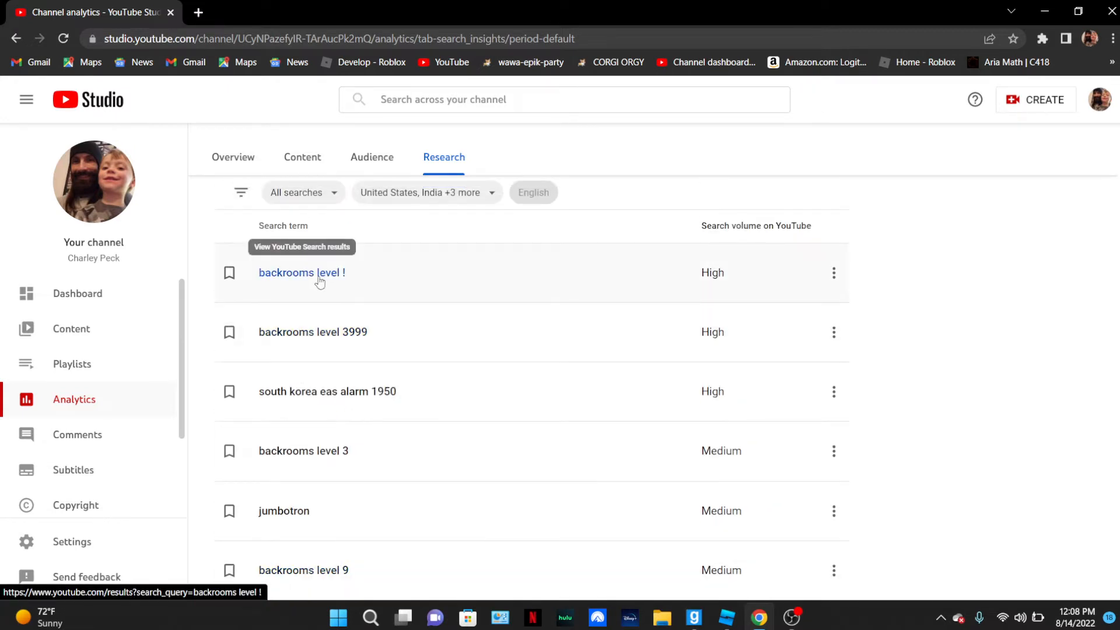
{"action": "mouse_move", "coordinate": [339, 360]}
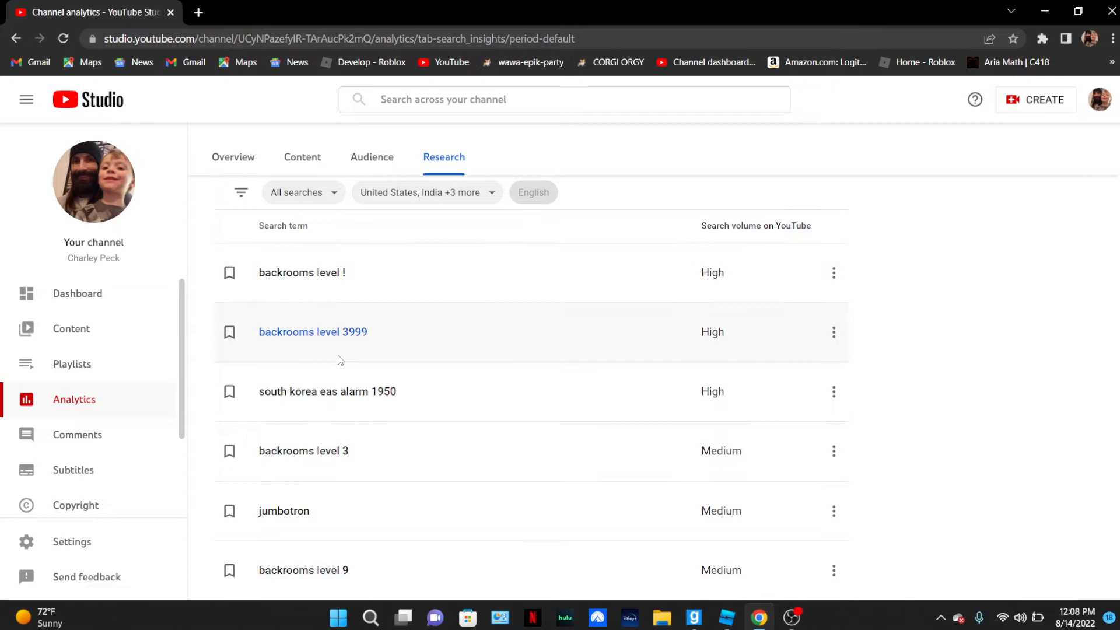
{"action": "mouse_move", "coordinate": [389, 393]}
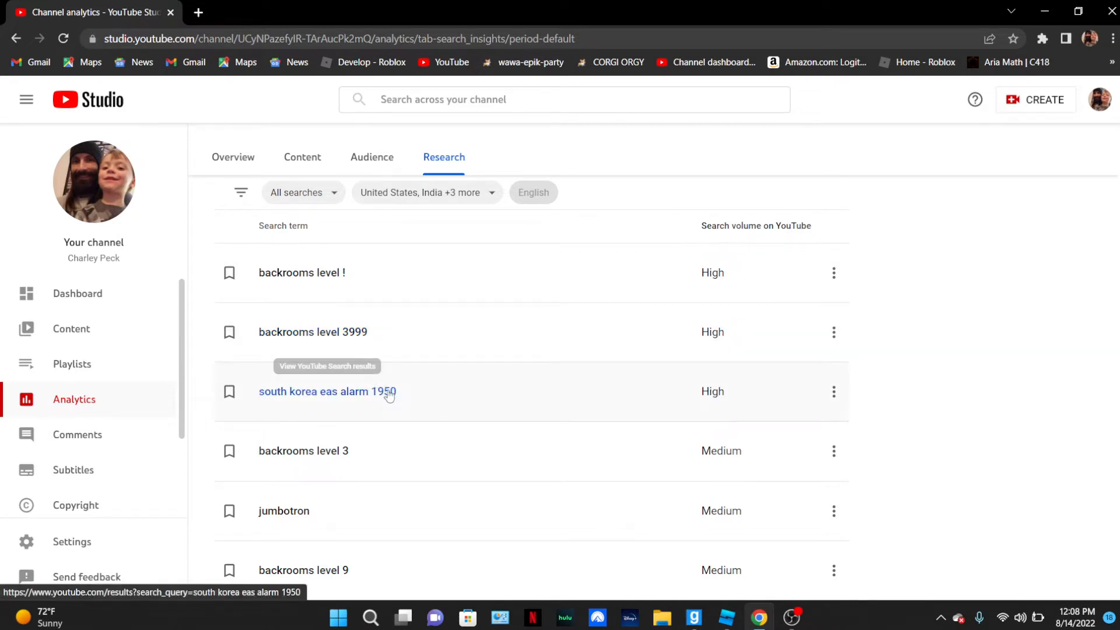
{"action": "left_click", "coordinate": [325, 392]}
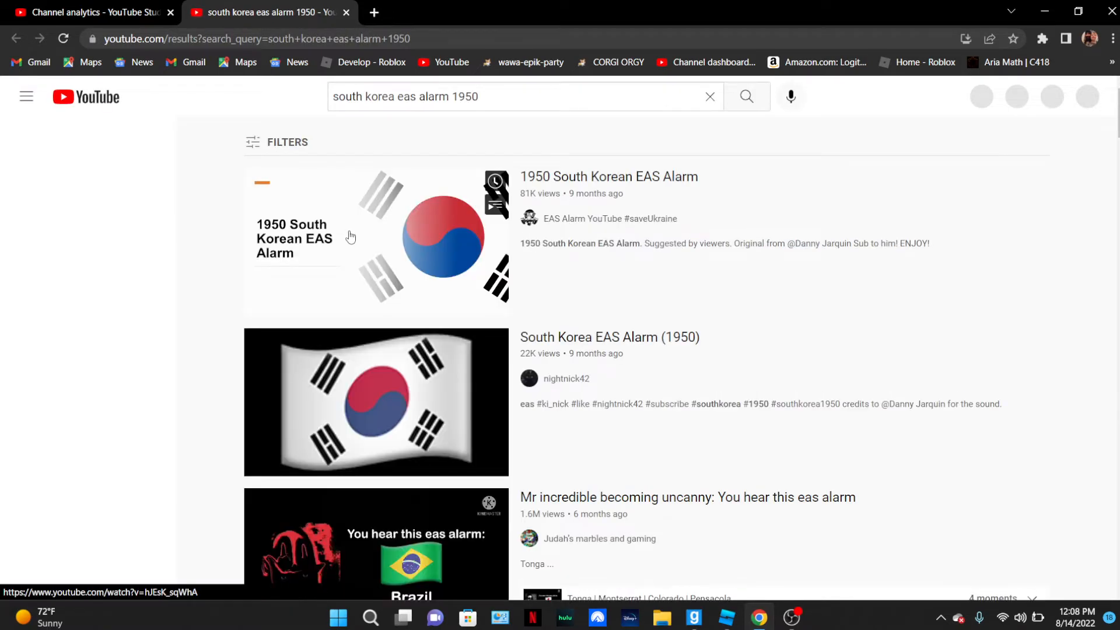
- Play the South Korea EAS Alarm (1950) video, then close its tab
{"action": "left_click", "coordinate": [376, 402]}
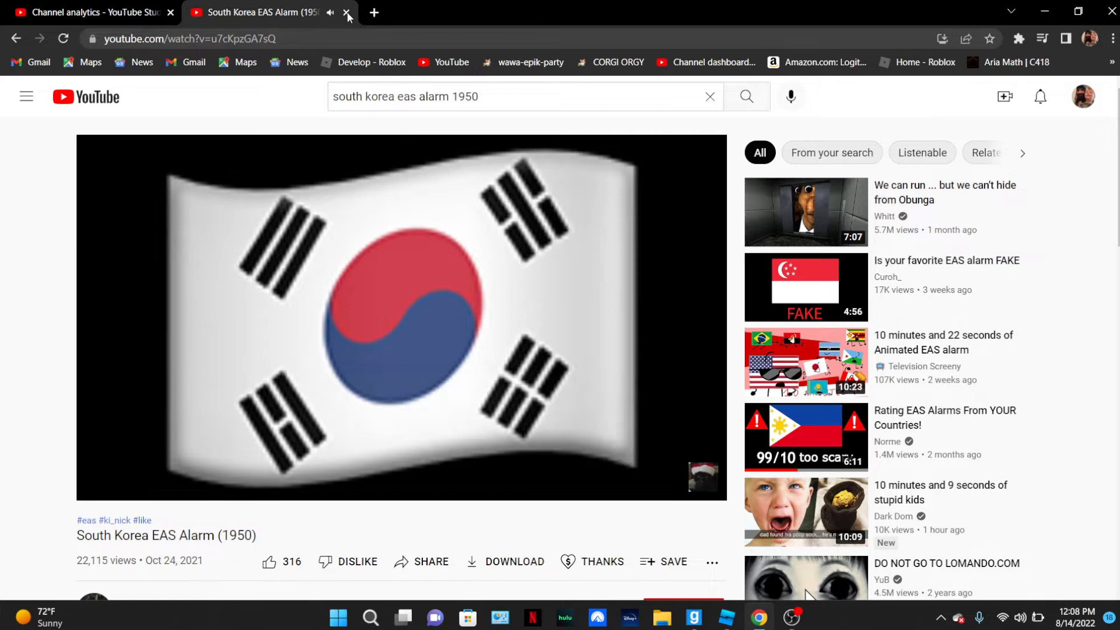
{"action": "left_click", "coordinate": [348, 11]}
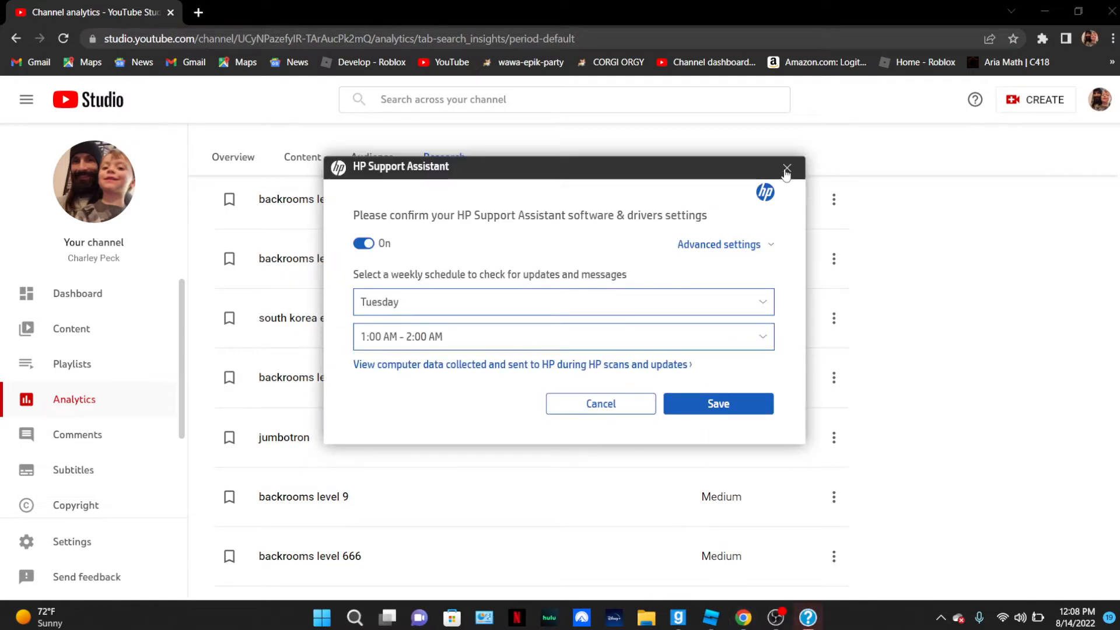
- Back on the viewers' searches list, open YouTube results for 'eas alarm scan'
{"action": "left_click", "coordinate": [787, 169]}
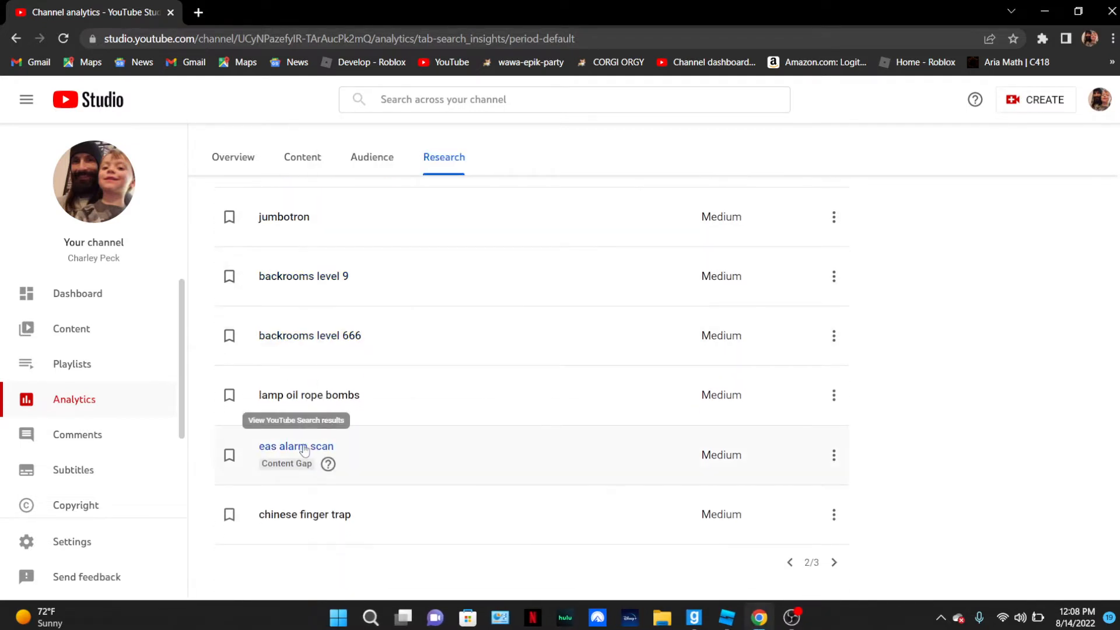
{"action": "left_click", "coordinate": [295, 446]}
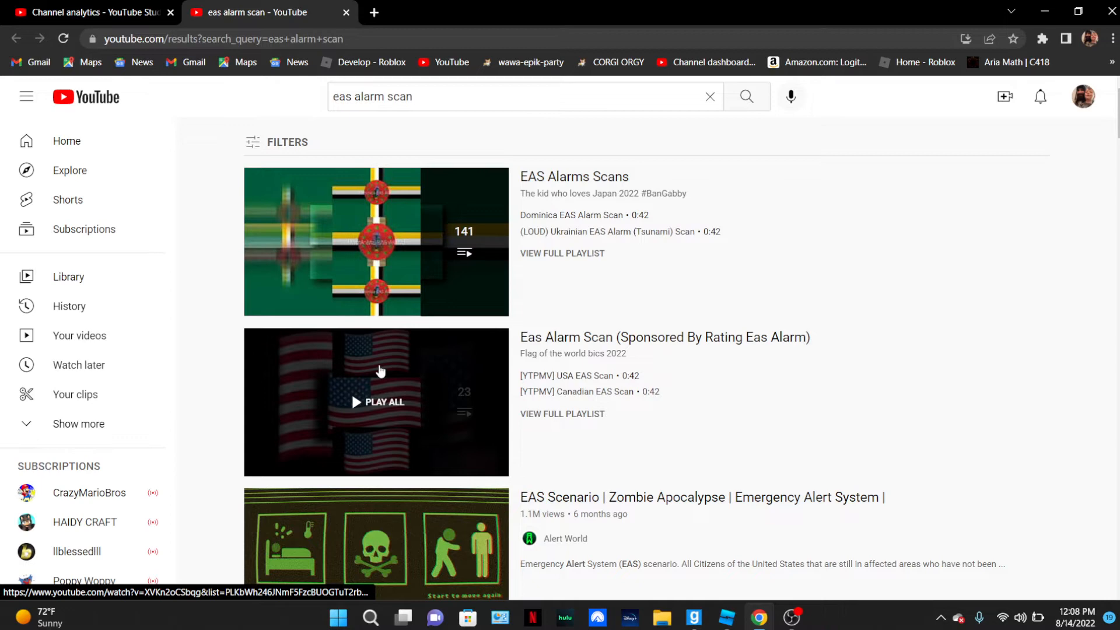
- Play the Eas Alarm Scan playlist and jump to the Japanese EAS scan
{"action": "left_click", "coordinate": [377, 401]}
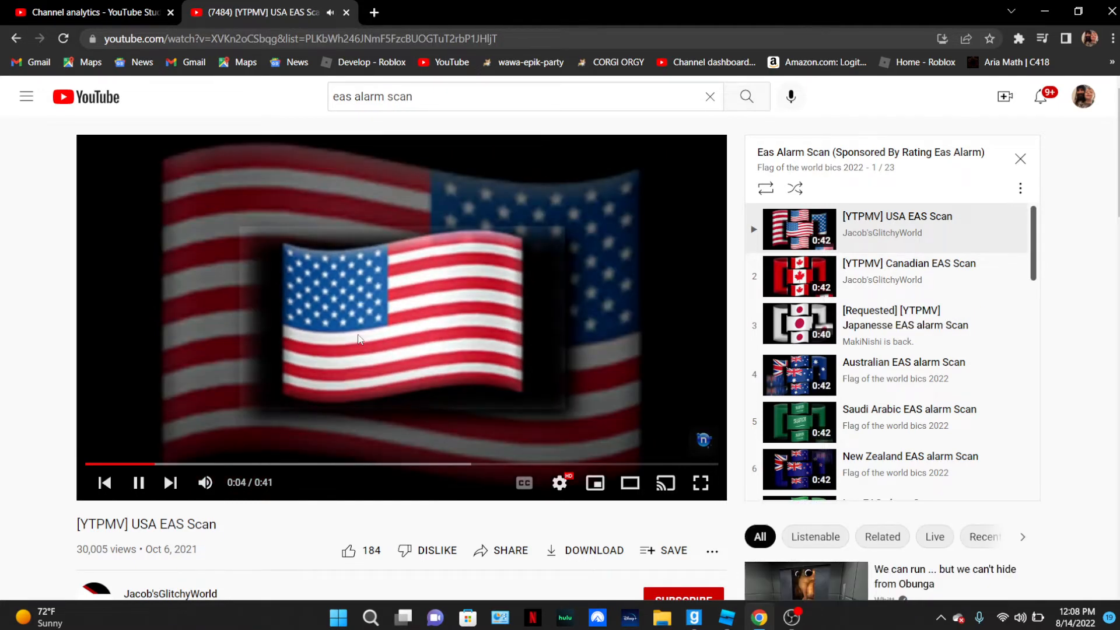
{"action": "mouse_move", "coordinate": [667, 347]}
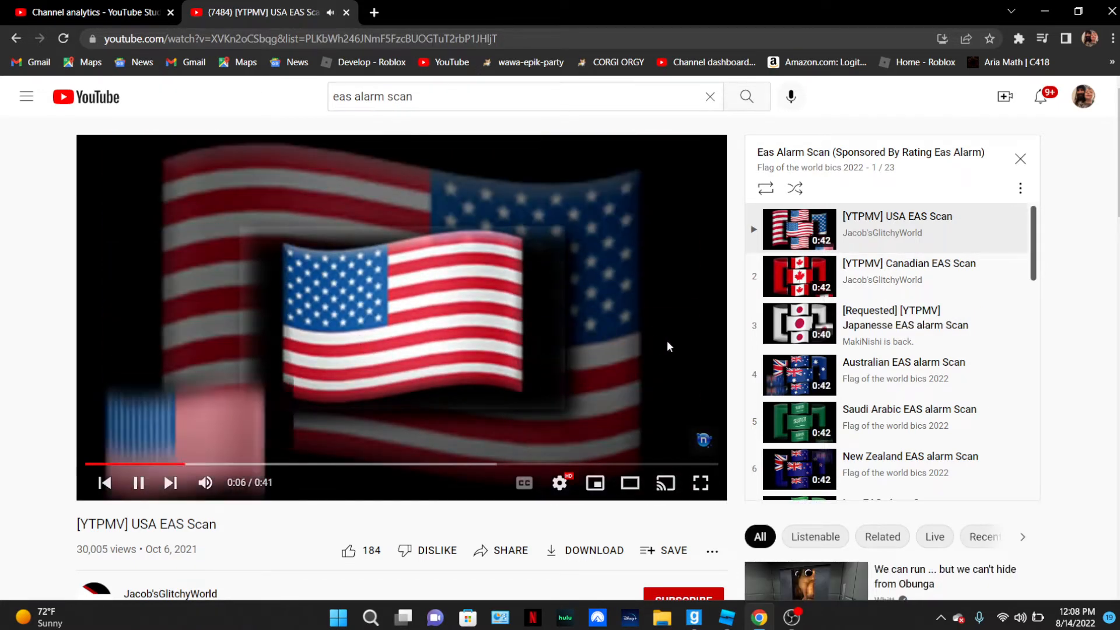
{"action": "left_click", "coordinate": [908, 324]}
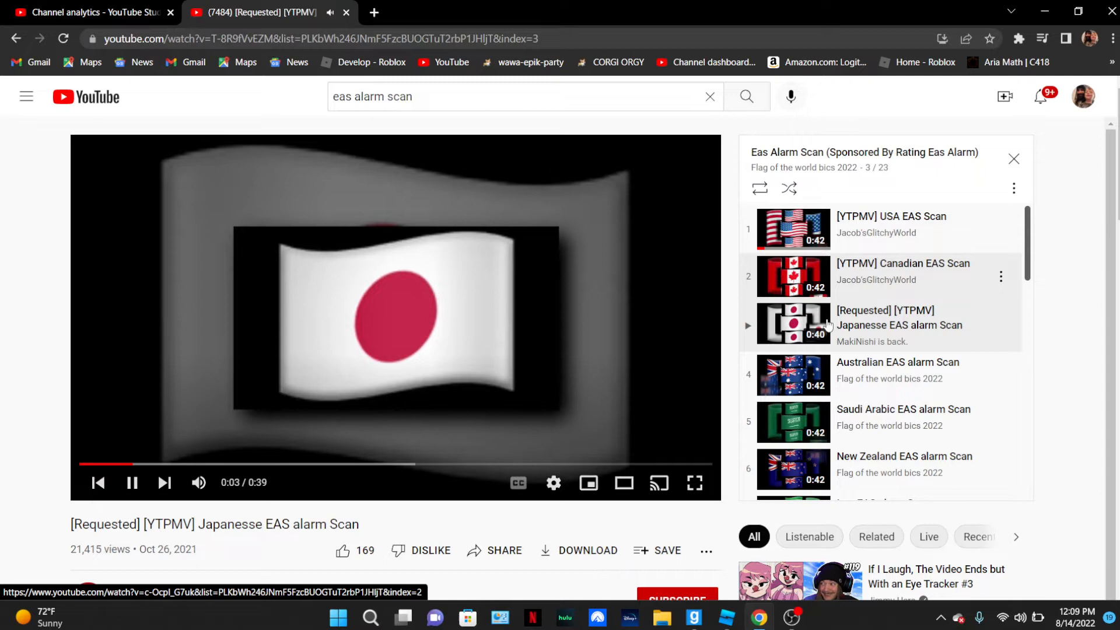
{"action": "scroll", "scroll_direction": "down", "scroll_amount": 3}
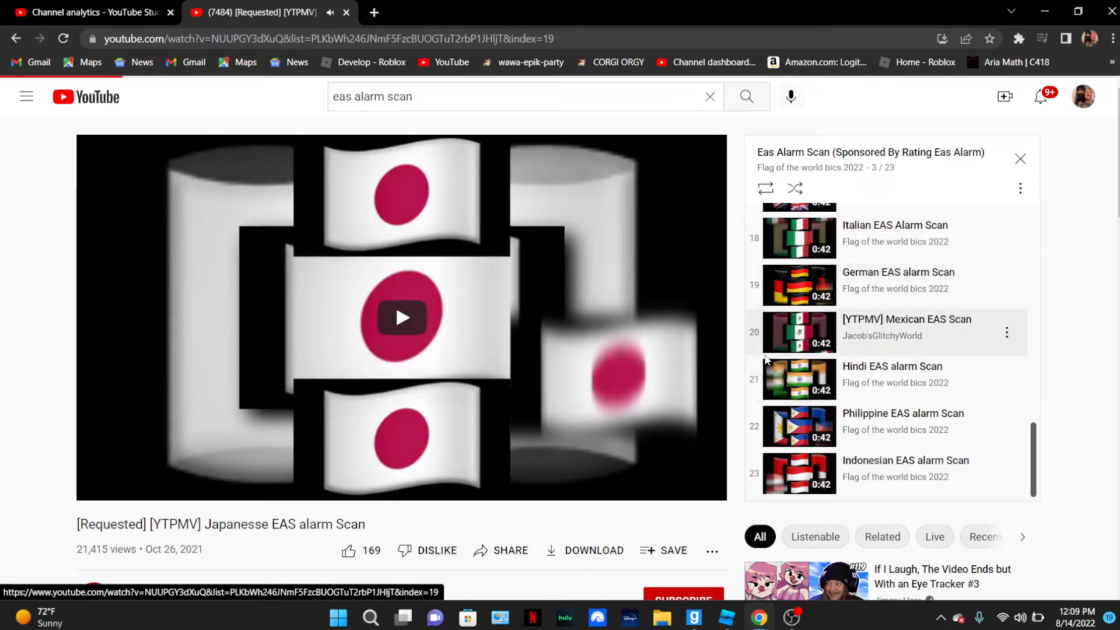
- Play the German EAS scan, skipping its ad, then close the video tab
{"action": "left_click", "coordinate": [892, 272]}
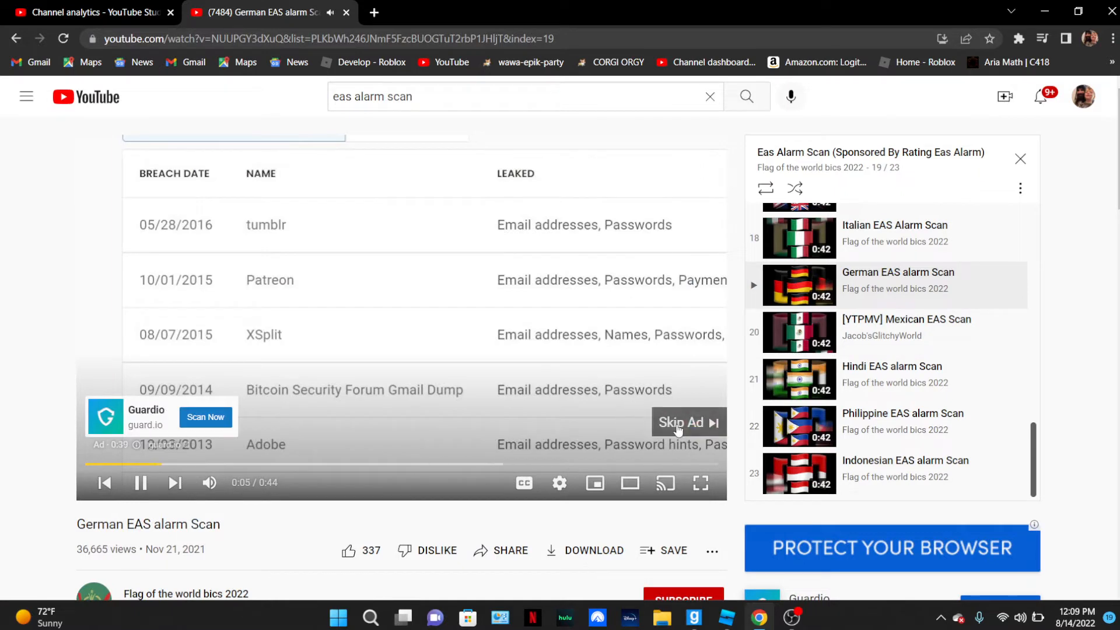
{"action": "left_click", "coordinate": [680, 422]}
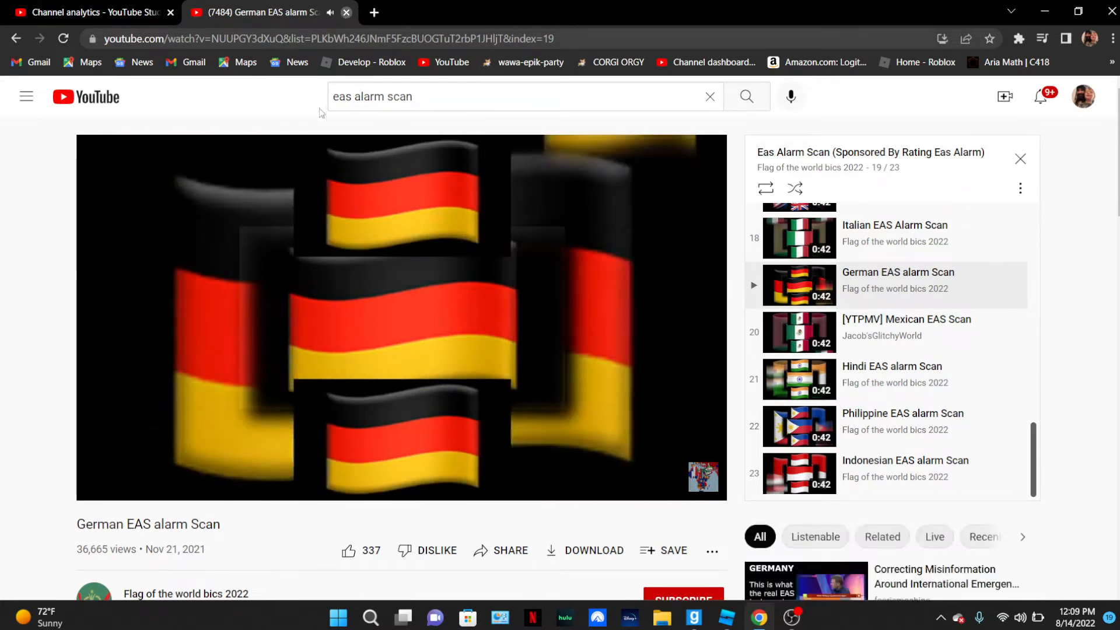
{"action": "left_click", "coordinate": [93, 11]}
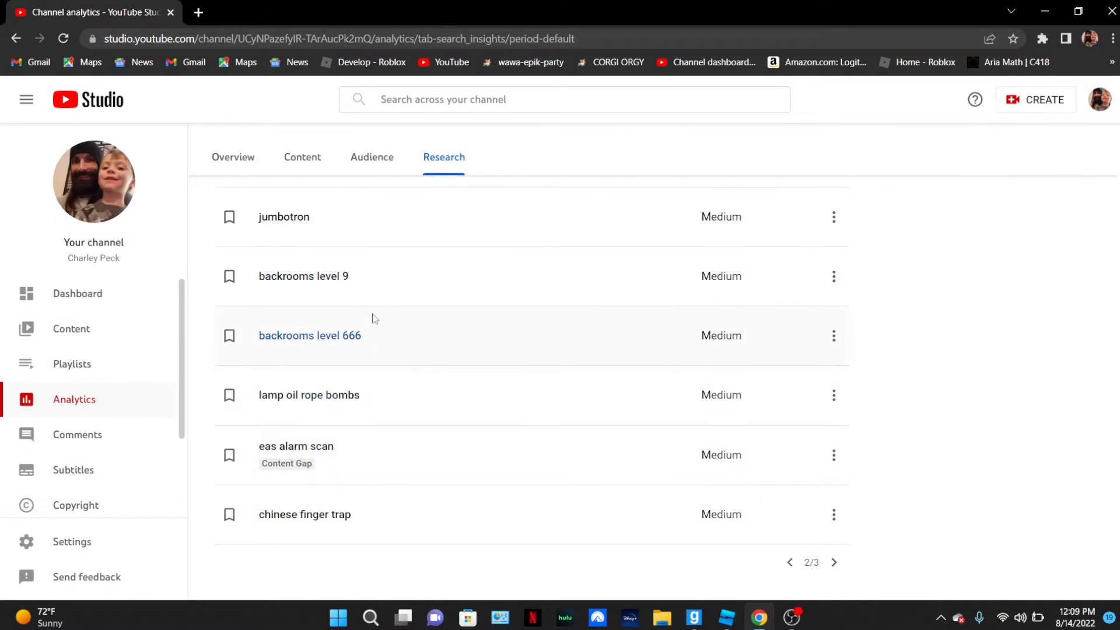
- Open YouTube results for 'jumbotron', then close that tab
{"action": "scroll", "scroll_direction": "up", "scroll_amount": 3}
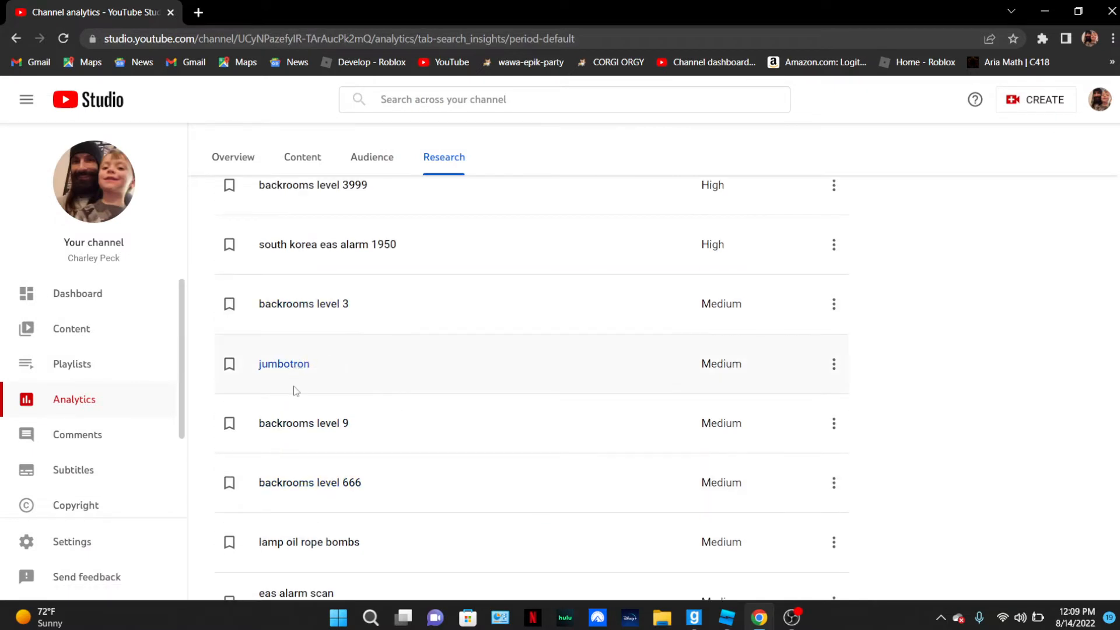
{"action": "left_click", "coordinate": [284, 364]}
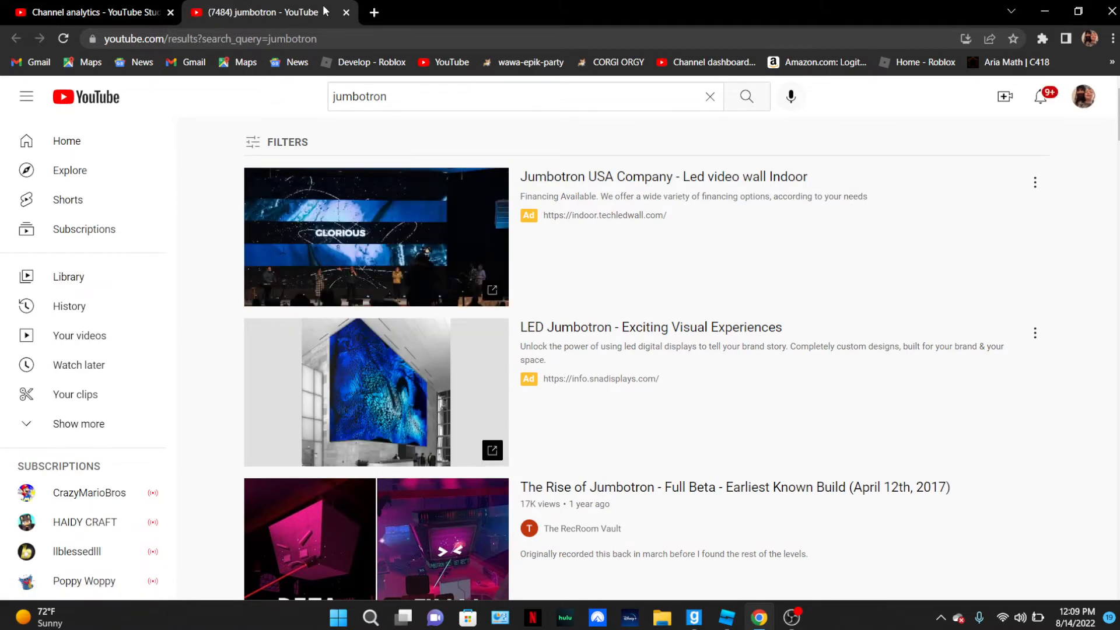
{"action": "left_click", "coordinate": [85, 12]}
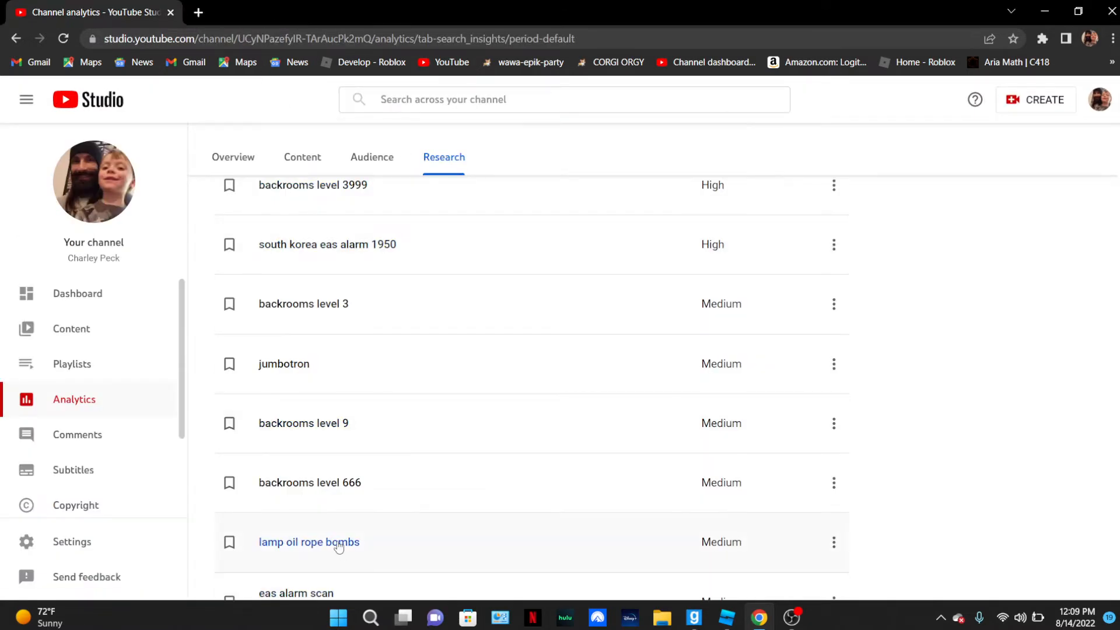
{"action": "mouse_move", "coordinate": [308, 543]}
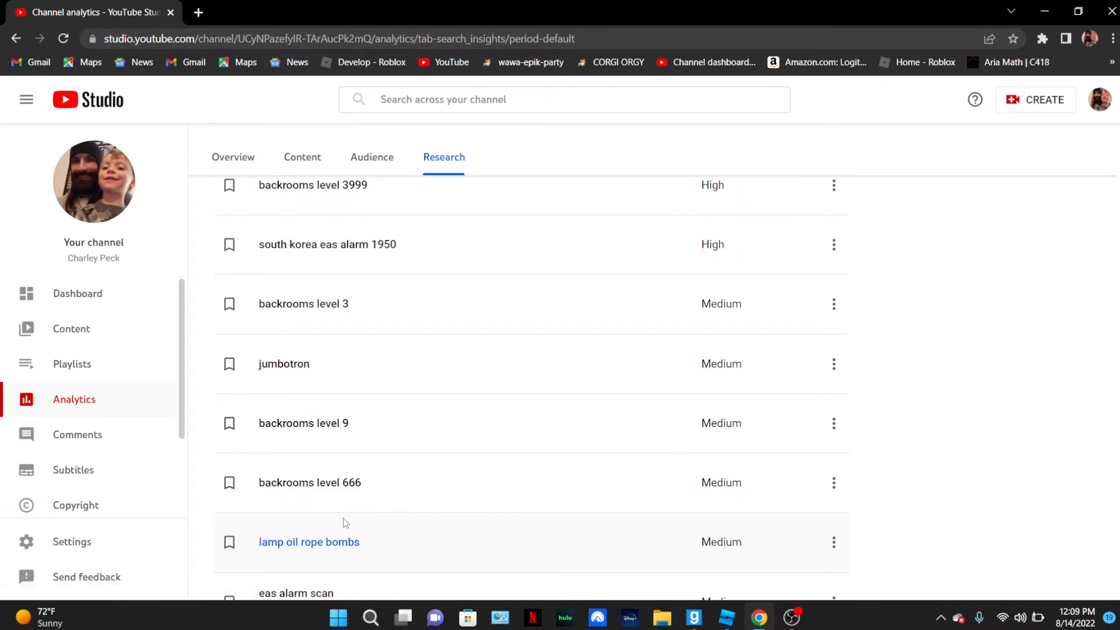
- Advance to the third page of viewers' search terms
{"action": "scroll", "scroll_direction": "down", "scroll_amount": 3}
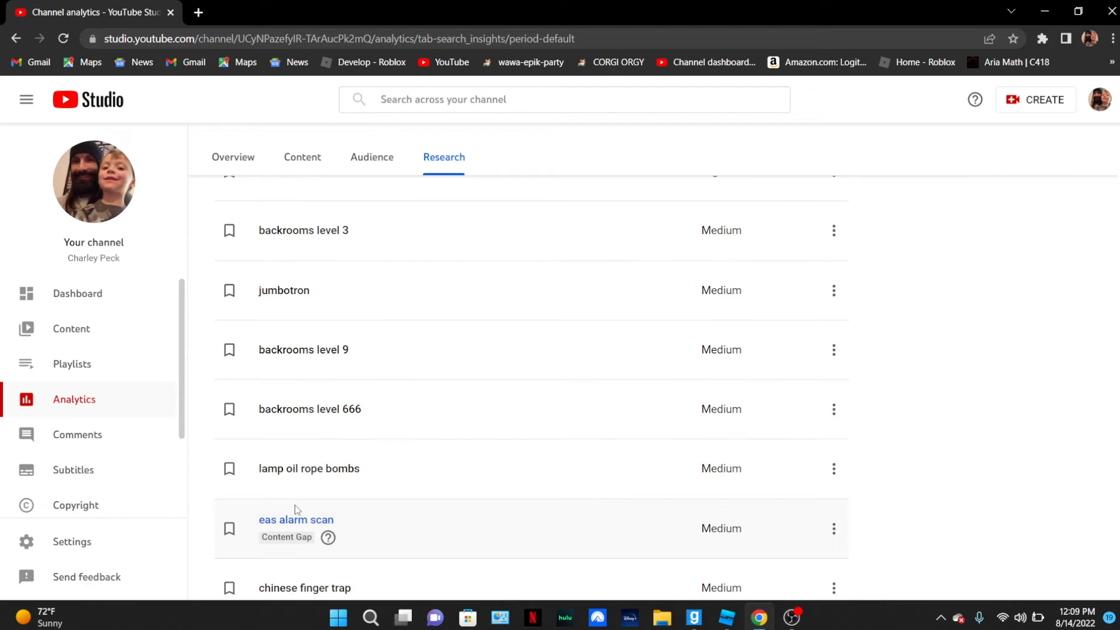
{"action": "scroll", "scroll_direction": "down", "scroll_amount": 3}
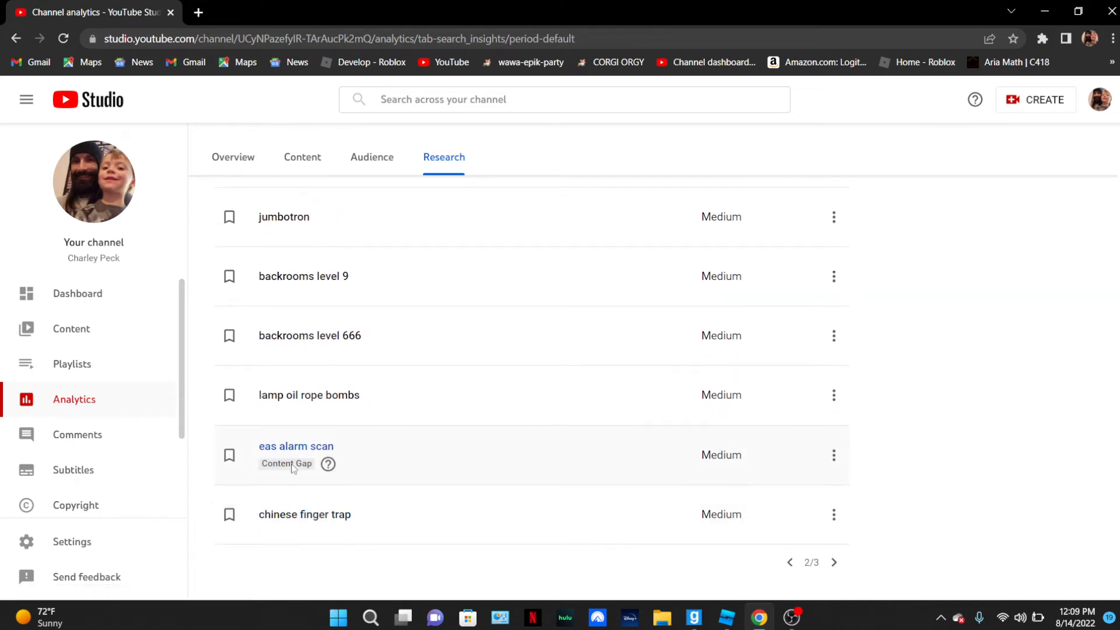
{"action": "left_click", "coordinate": [328, 465]}
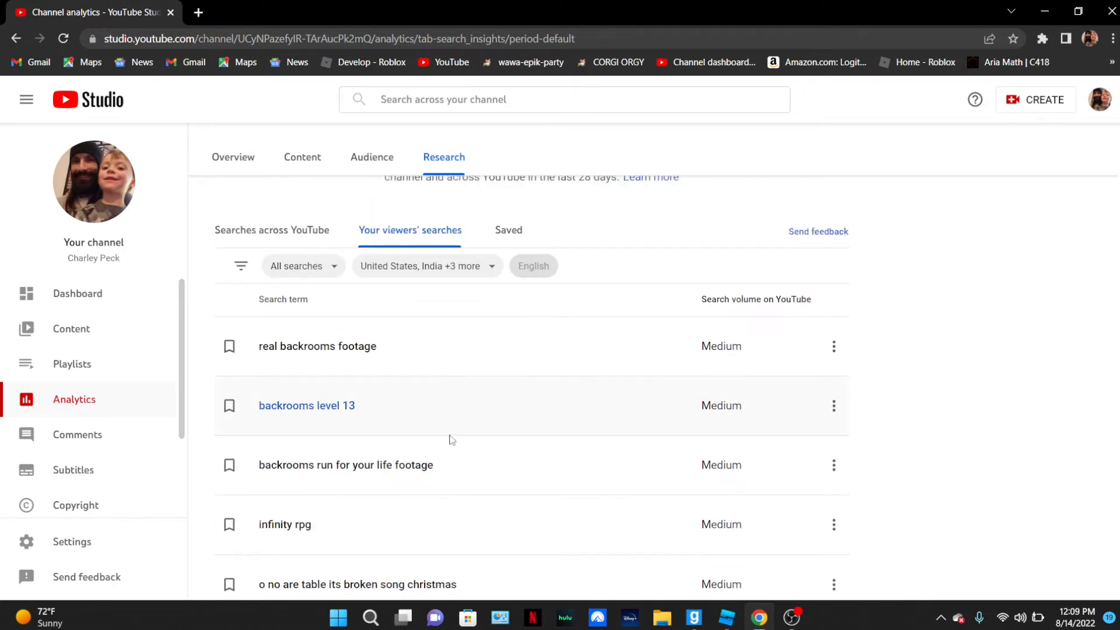
{"action": "left_click", "coordinate": [285, 524]}
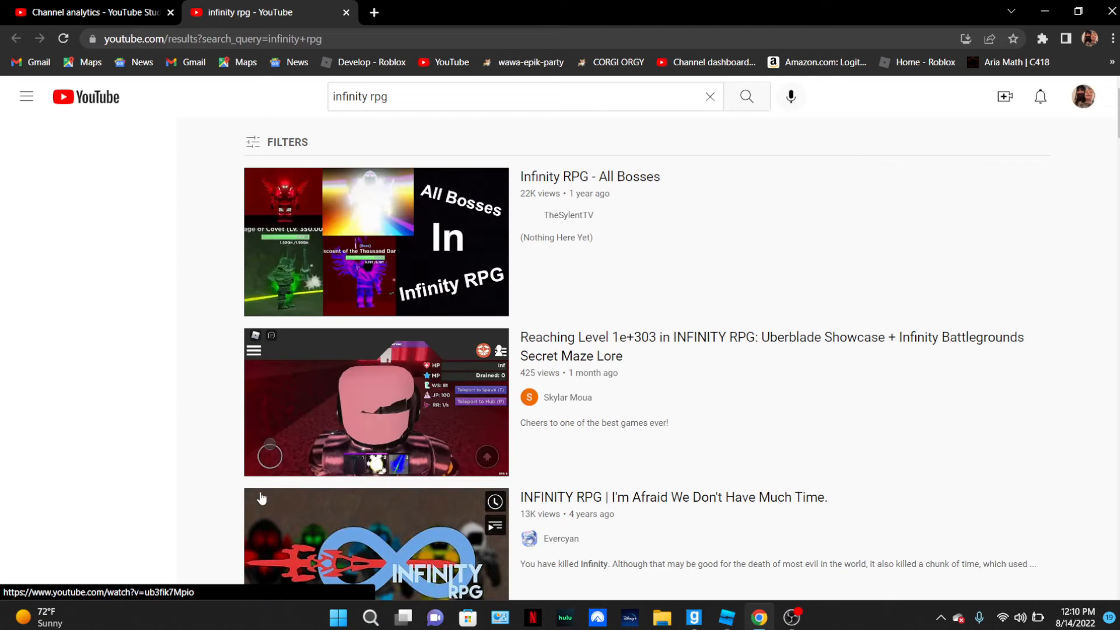
{"action": "left_click", "coordinate": [85, 11]}
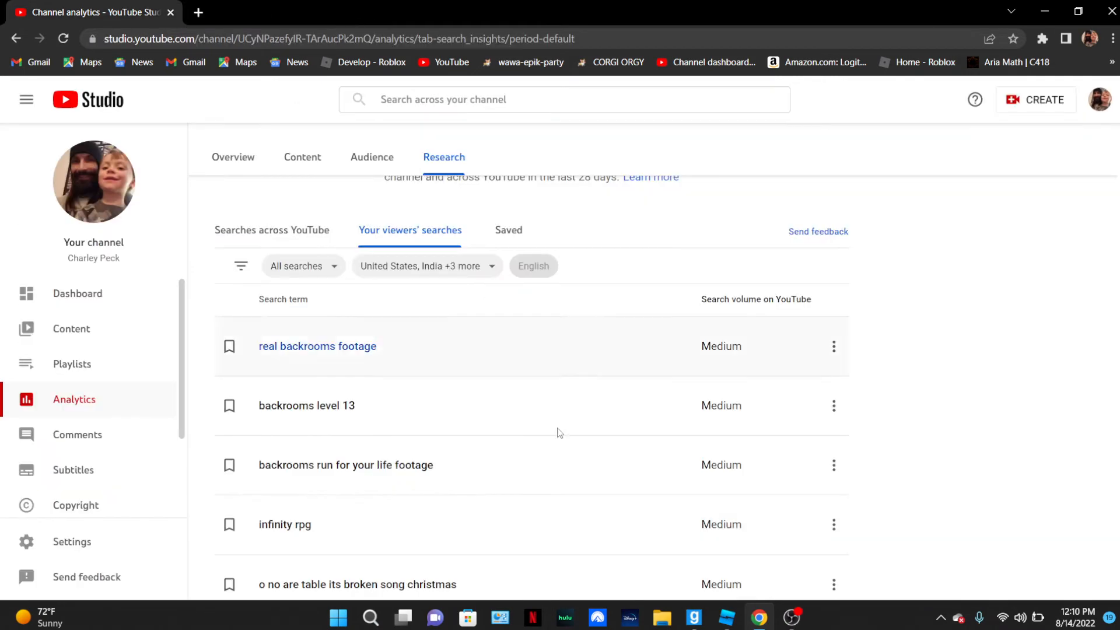
{"action": "scroll", "scroll_direction": "down", "scroll_amount": 3}
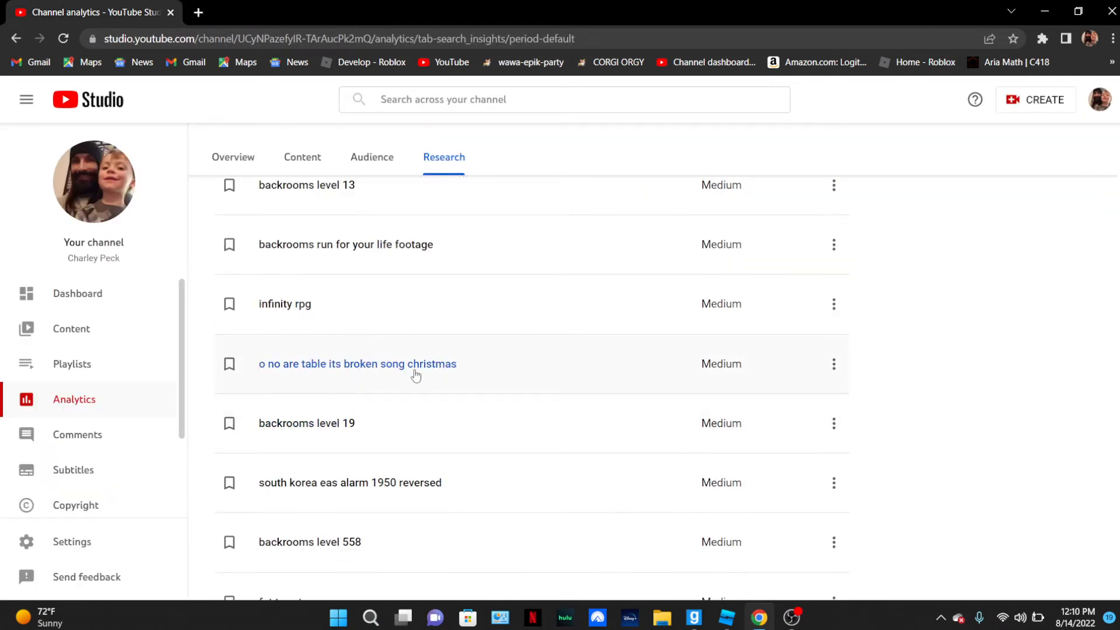
{"action": "mouse_move", "coordinate": [403, 380]}
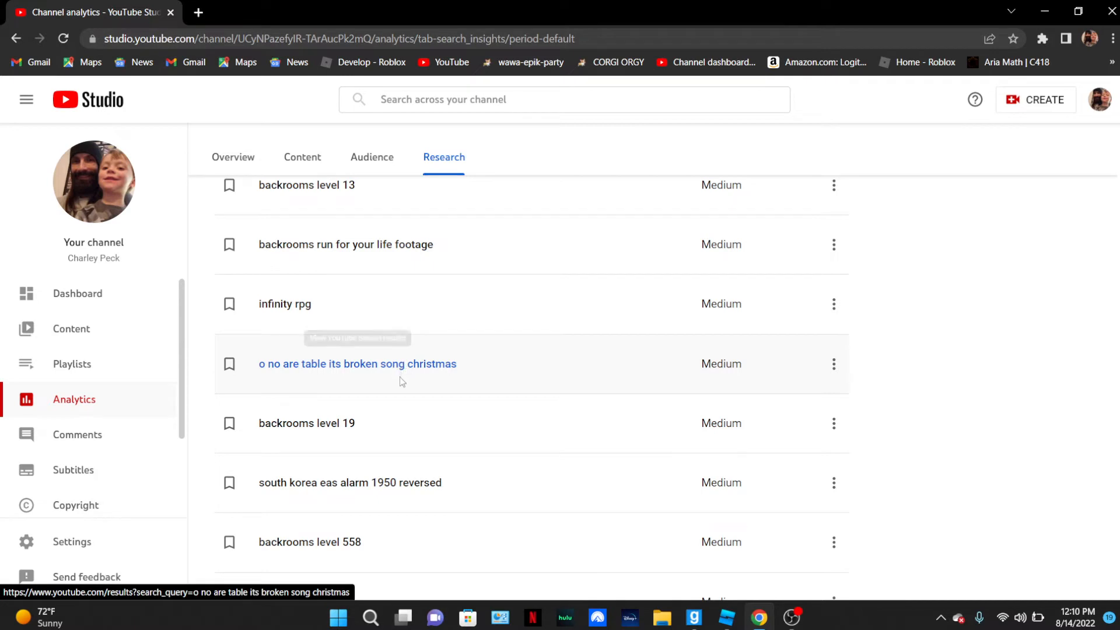
{"action": "scroll", "scroll_direction": "down", "scroll_amount": 3}
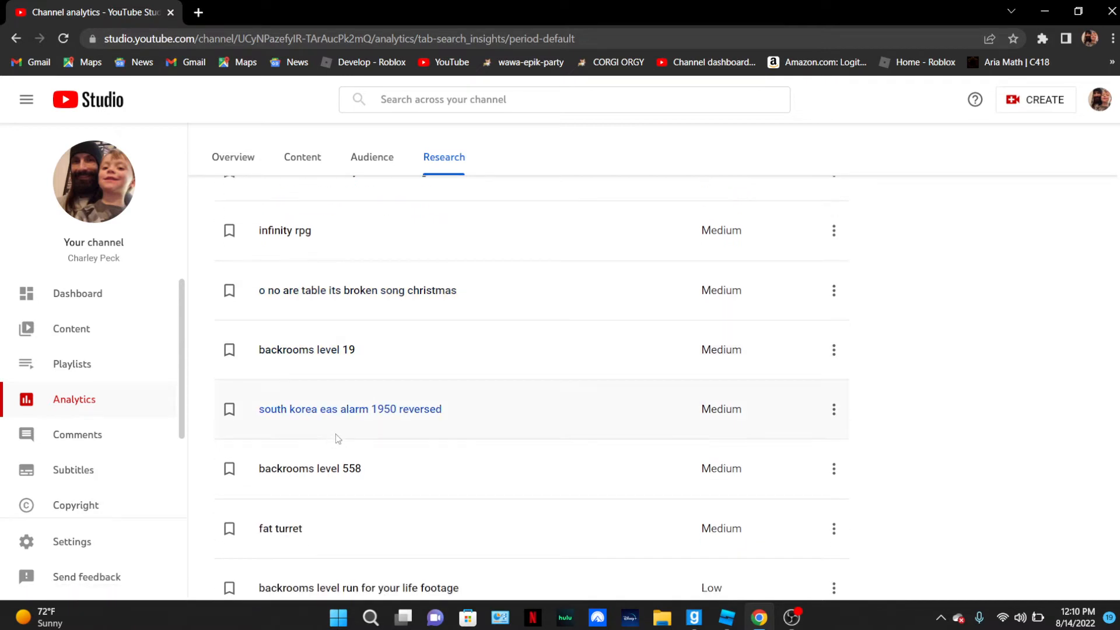
{"action": "scroll", "scroll_direction": "down", "scroll_amount": 3}
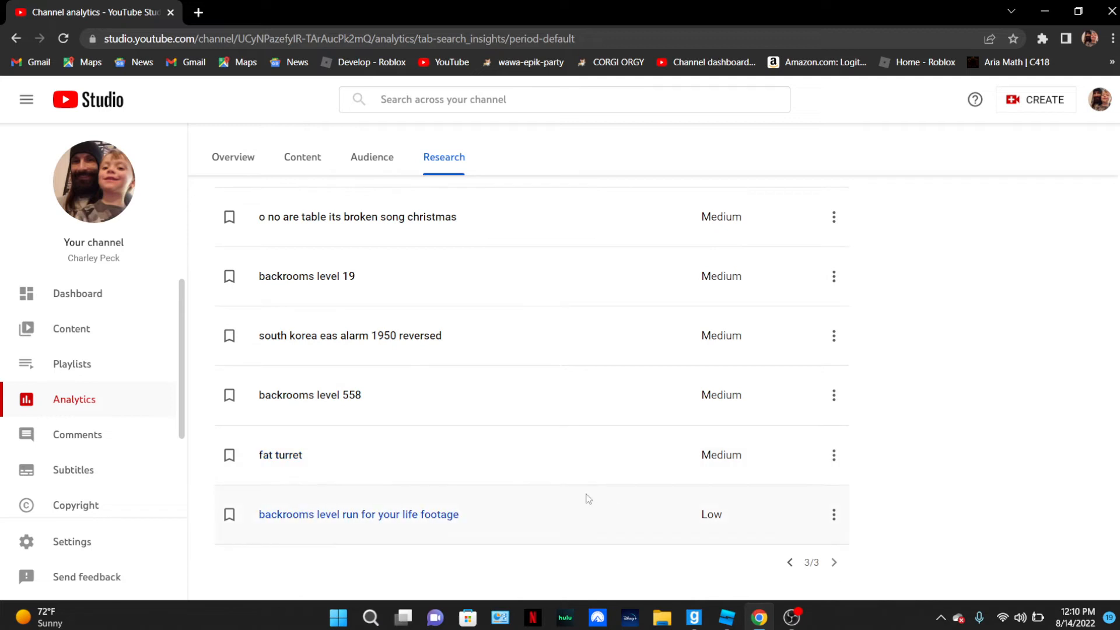
{"action": "mouse_move", "coordinate": [280, 455]}
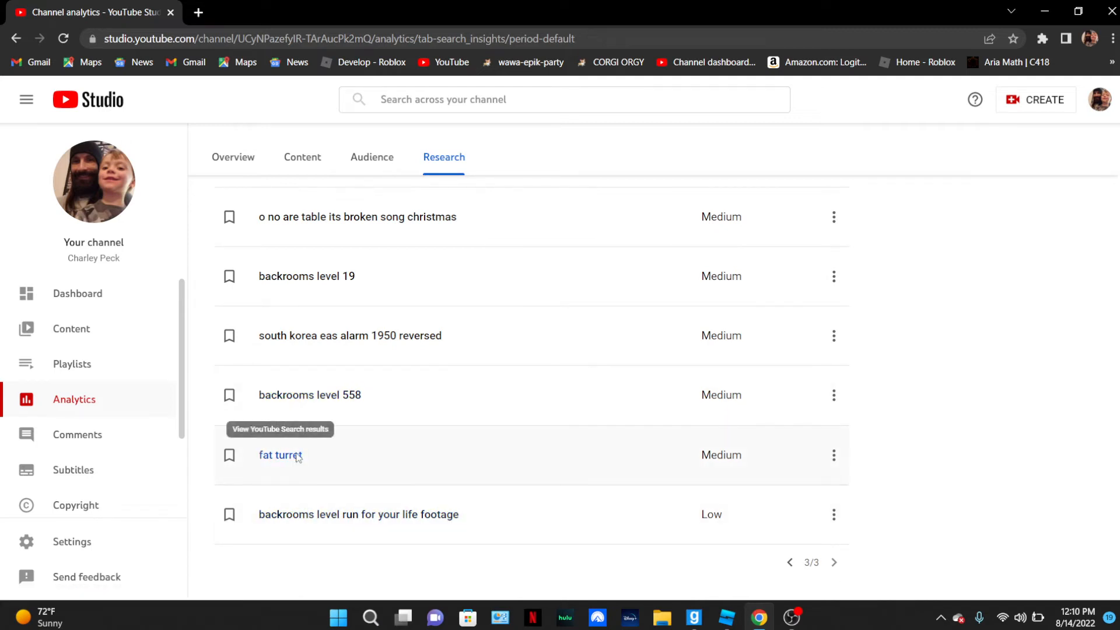
- Open results for 'fat turret', watch the top Portal turret video full screen, then close the tab
{"action": "left_click", "coordinate": [280, 455]}
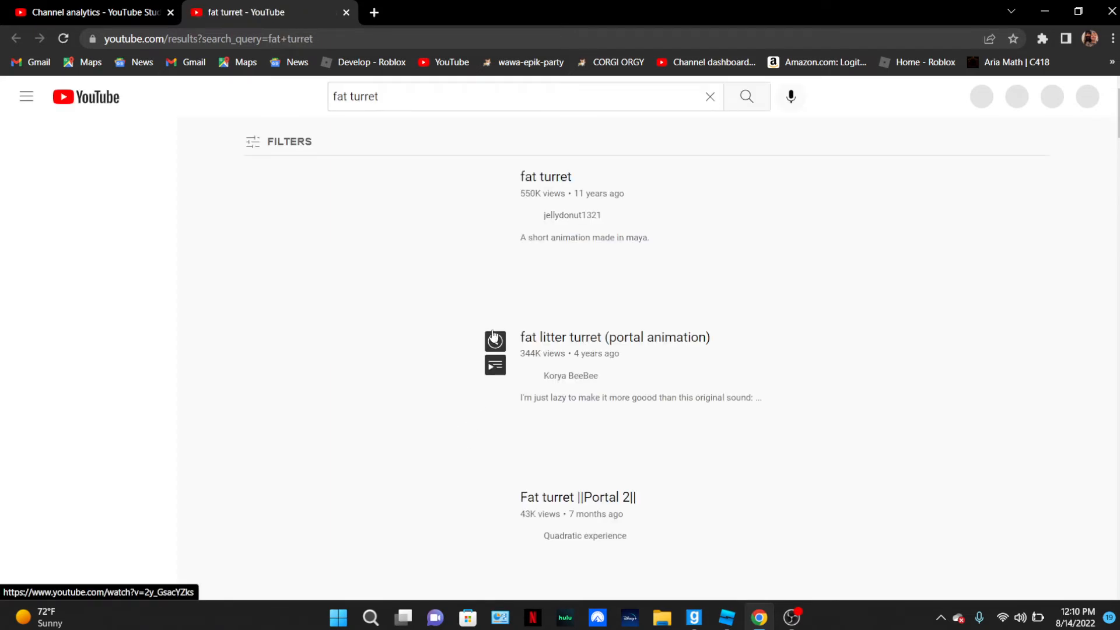
{"action": "left_click", "coordinate": [546, 176]}
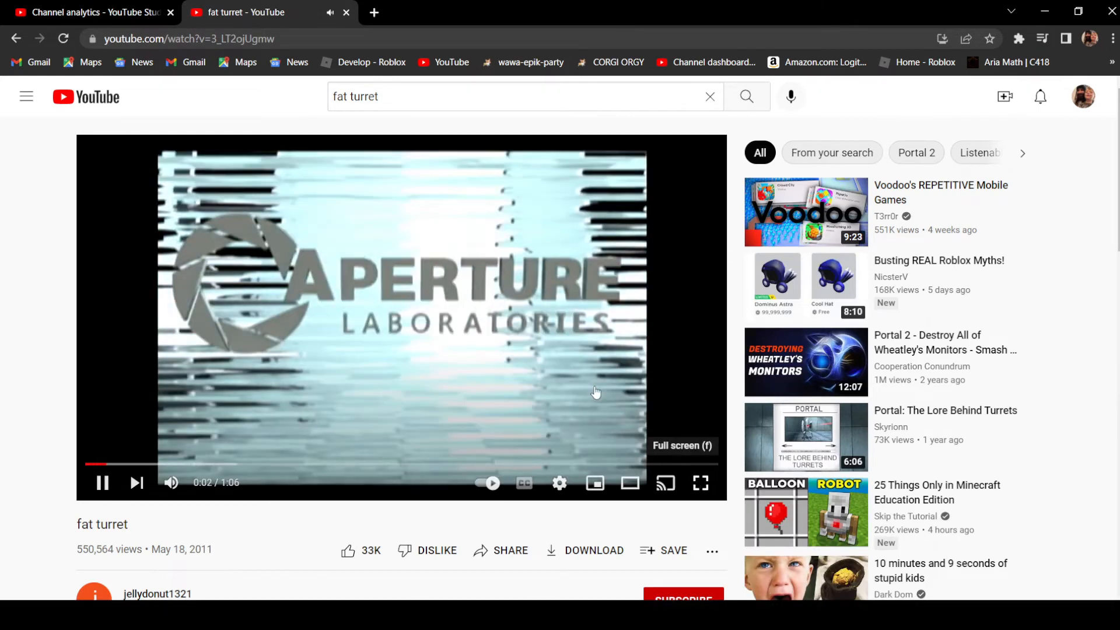
{"action": "left_click", "coordinate": [699, 483]}
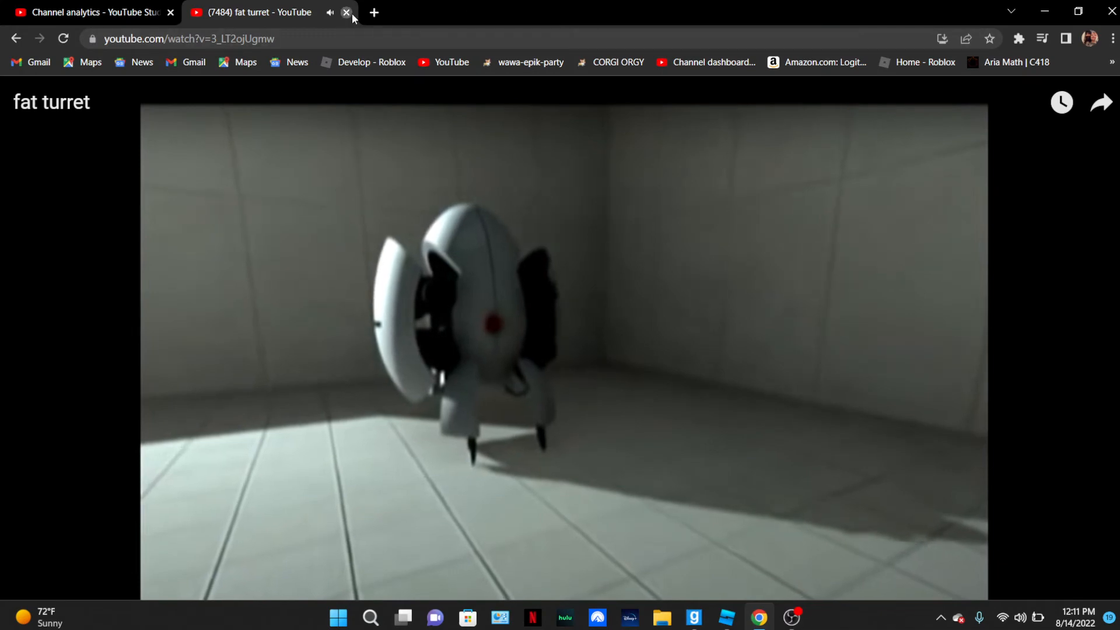
{"action": "left_click", "coordinate": [347, 13]}
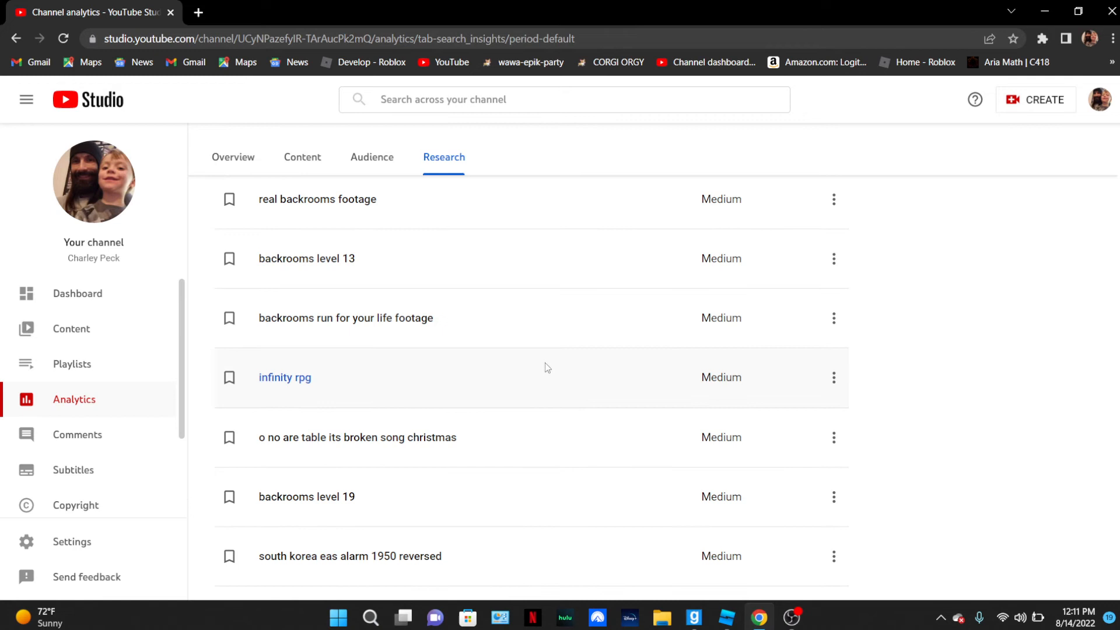
- Filter viewers' search terms by Geography to Canada, then to Australia
{"action": "scroll", "scroll_direction": "down", "scroll_amount": 3}
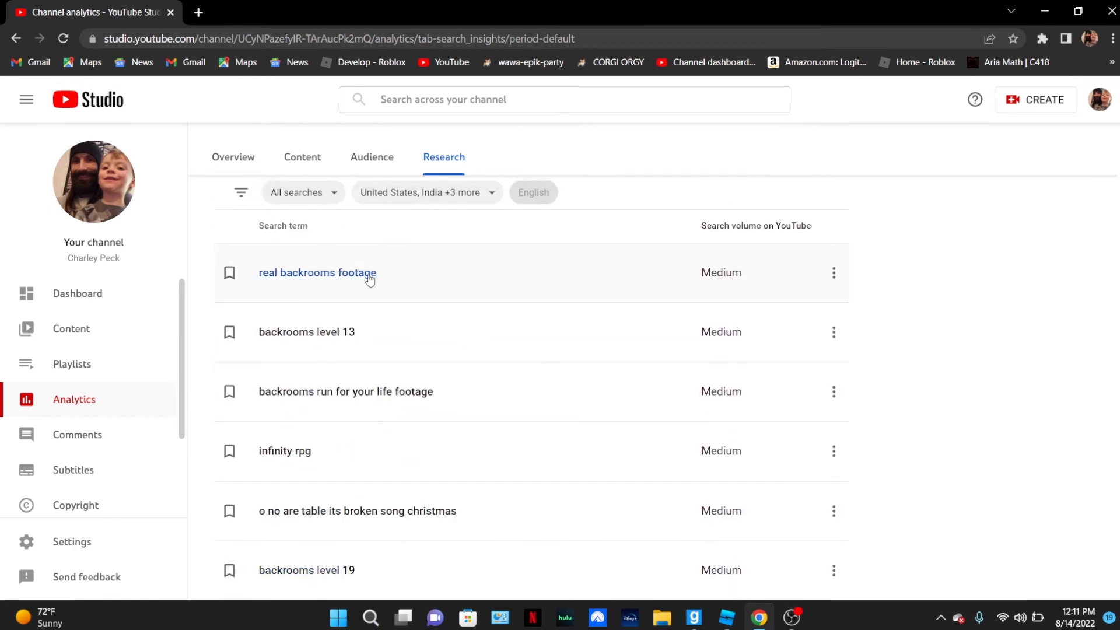
{"action": "left_click", "coordinate": [421, 192]}
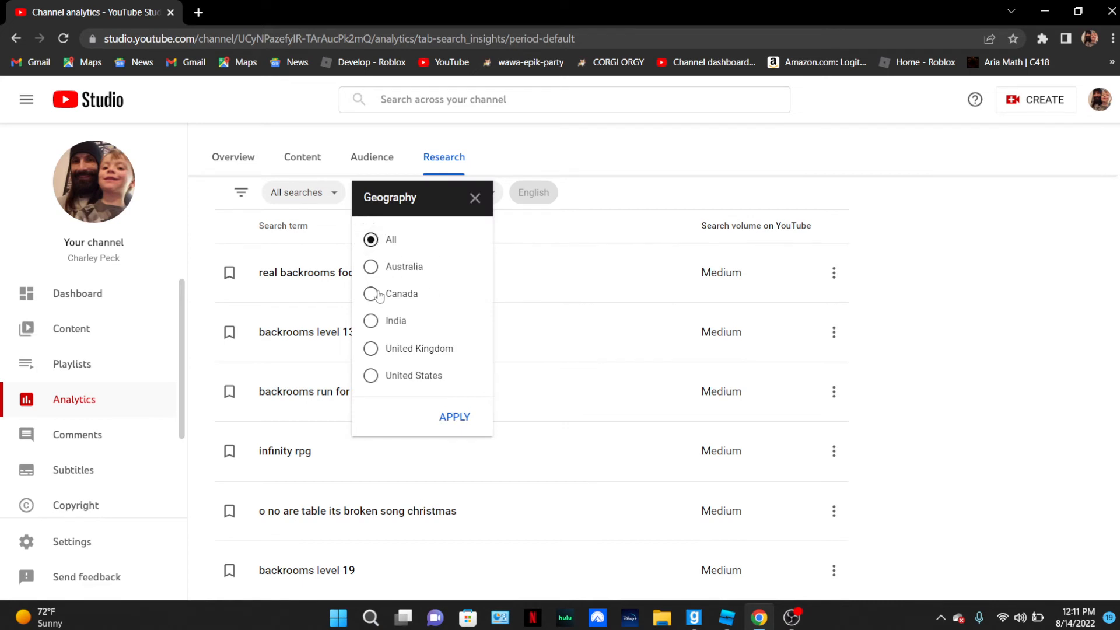
{"action": "left_click", "coordinate": [454, 417]}
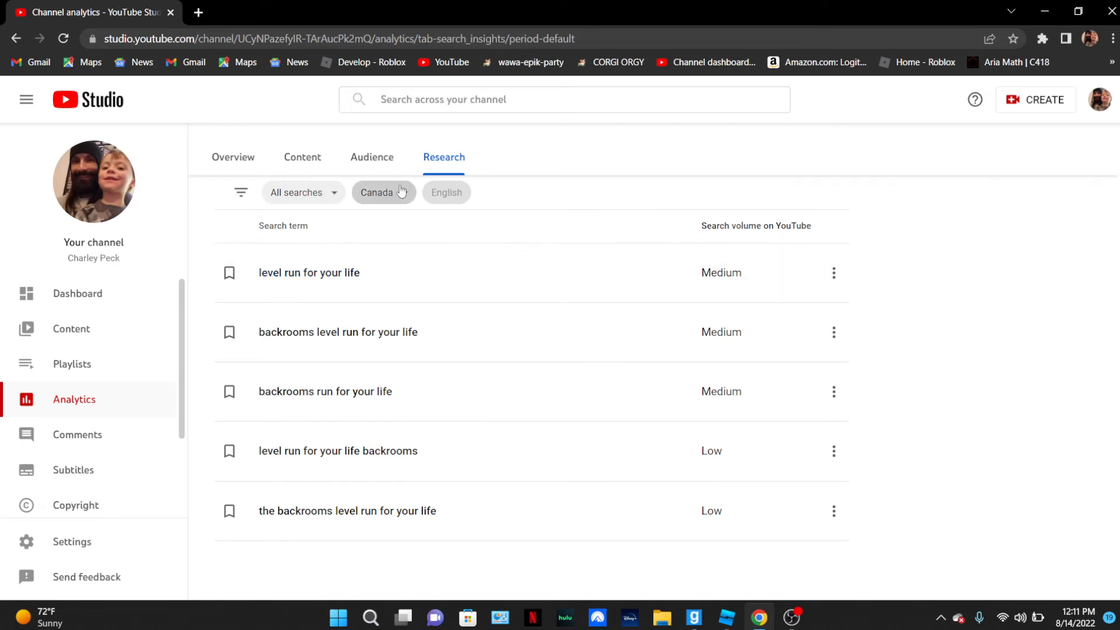
{"action": "left_click", "coordinate": [377, 193]}
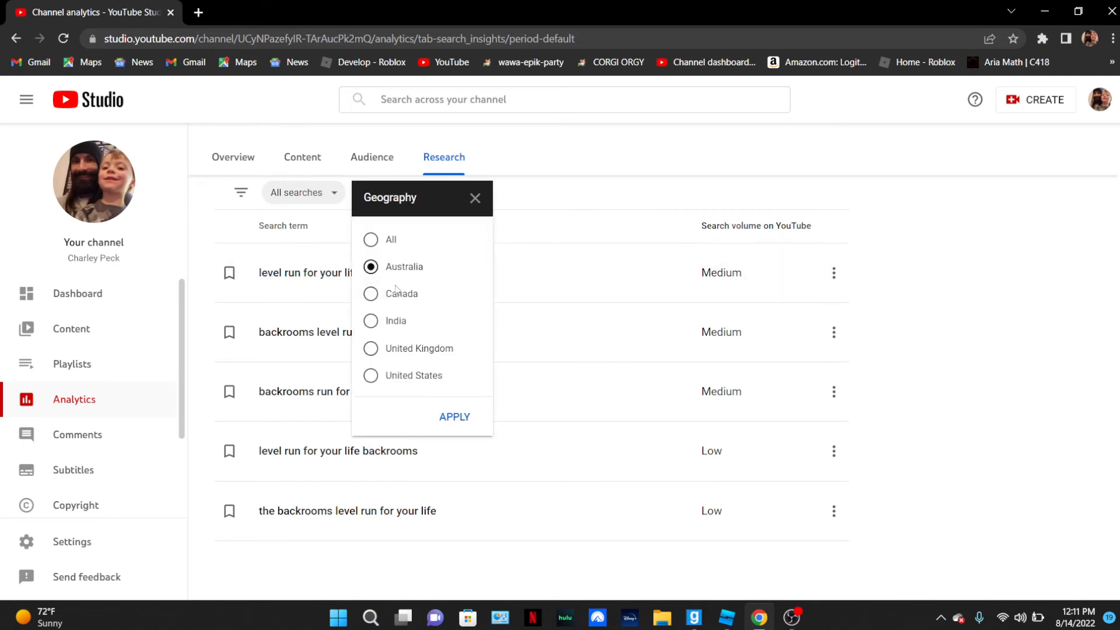
{"action": "left_click", "coordinate": [454, 416]}
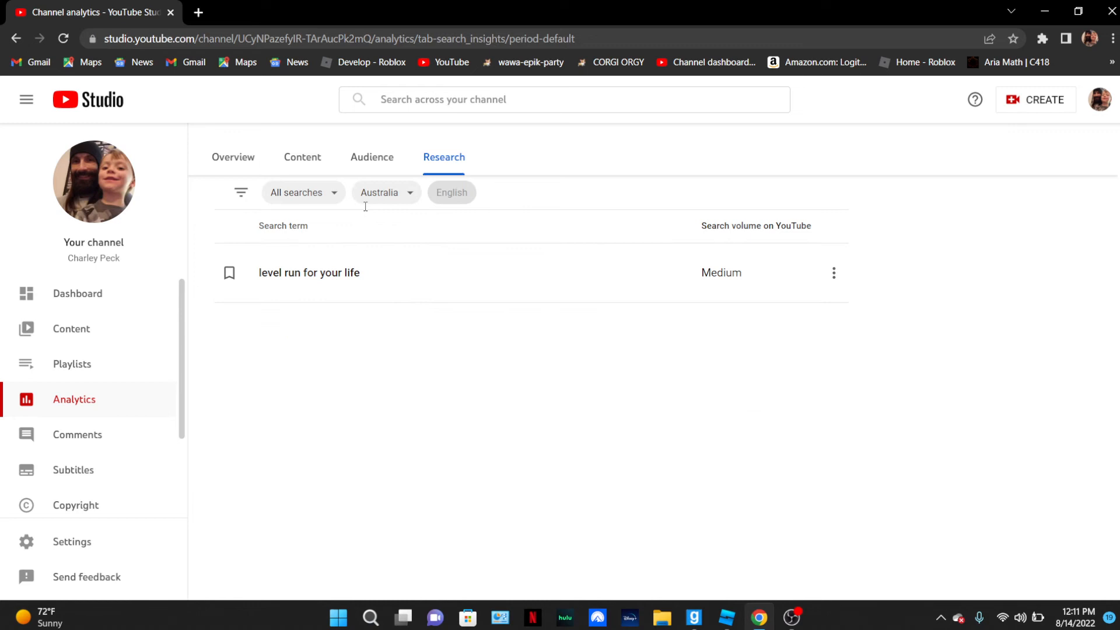
- Switch the Geography filter to United States, then to United Kingdom
{"action": "left_click", "coordinate": [384, 192]}
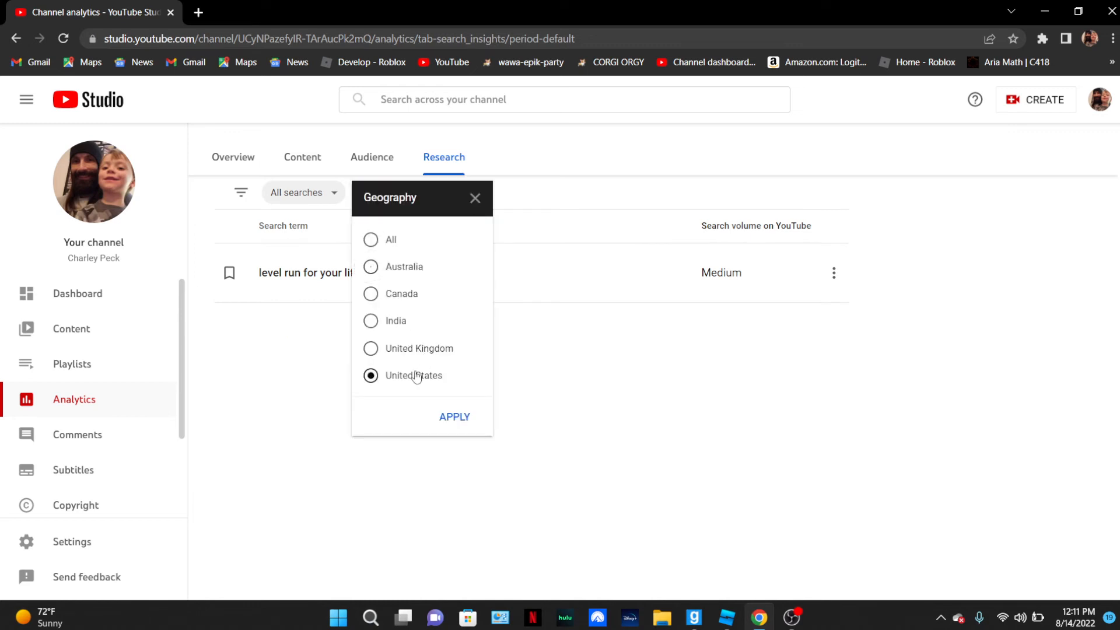
{"action": "left_click", "coordinate": [454, 416]}
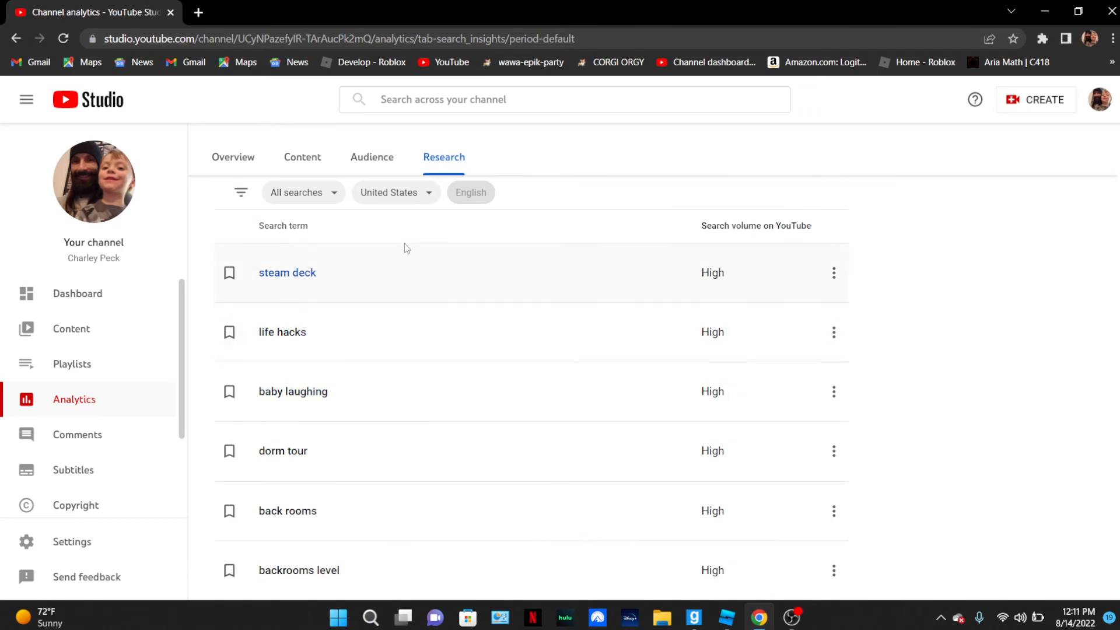
{"action": "left_click", "coordinate": [390, 193]}
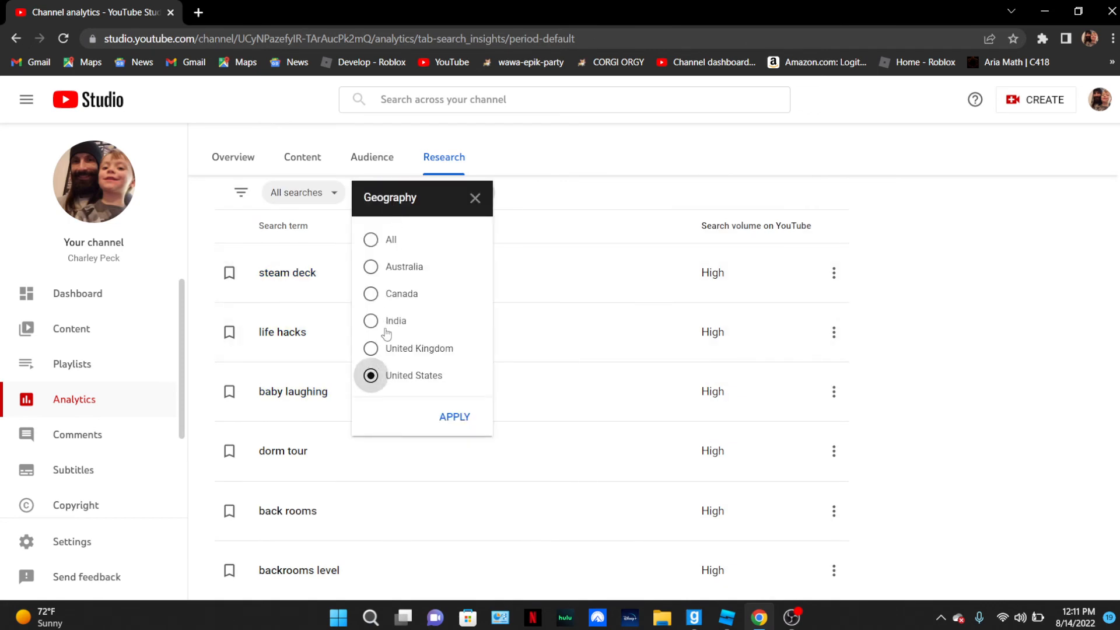
{"action": "left_click", "coordinate": [371, 349]}
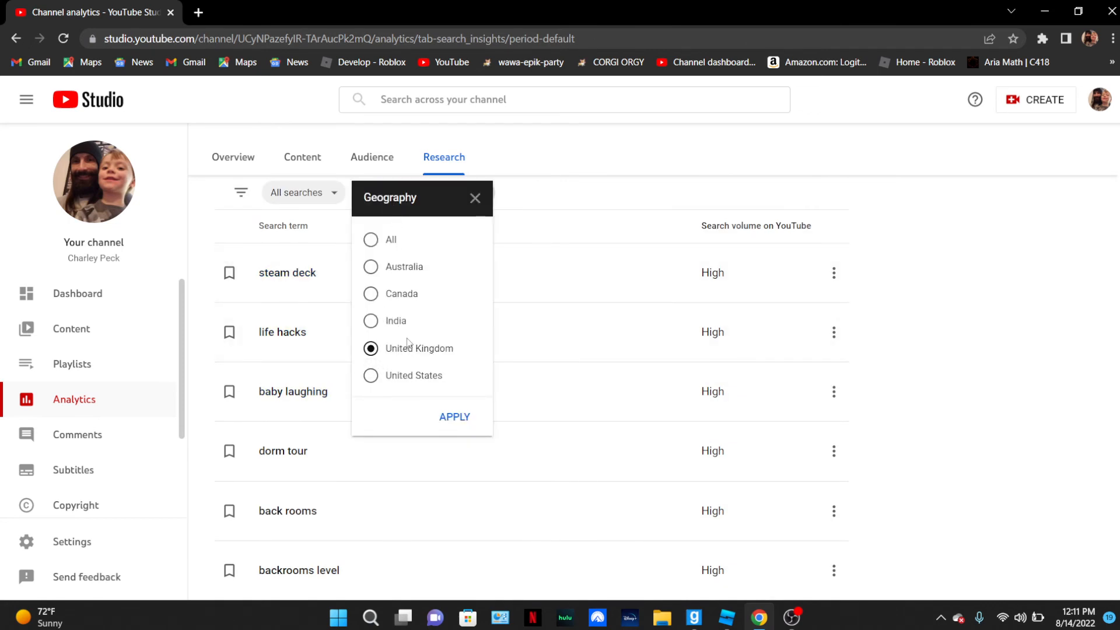
{"action": "left_click", "coordinate": [454, 417]}
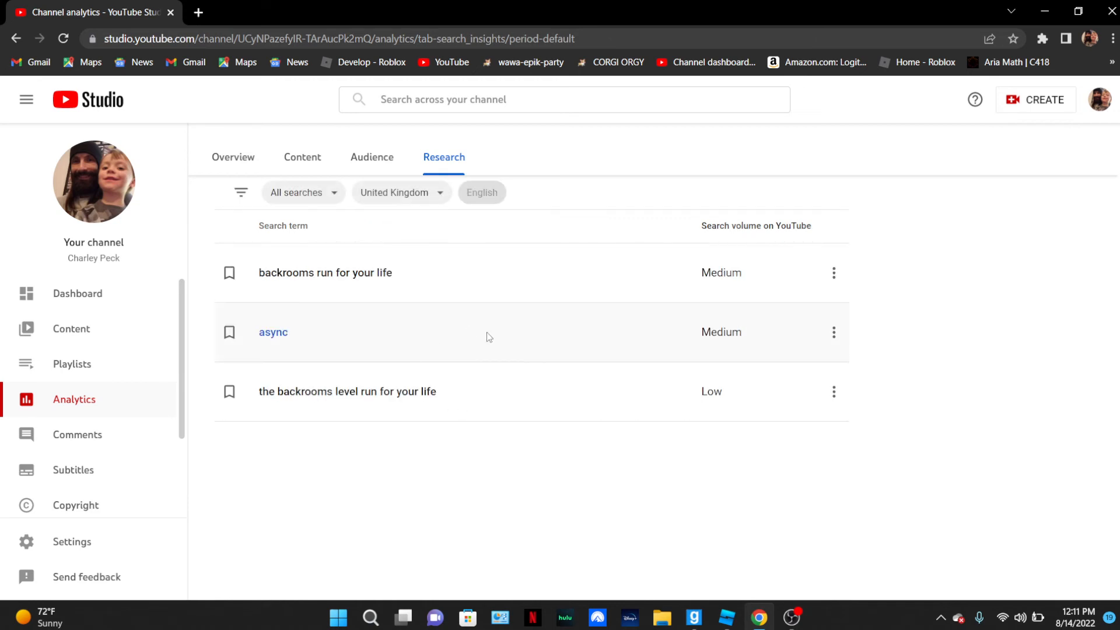
{"action": "mouse_move", "coordinate": [273, 336]}
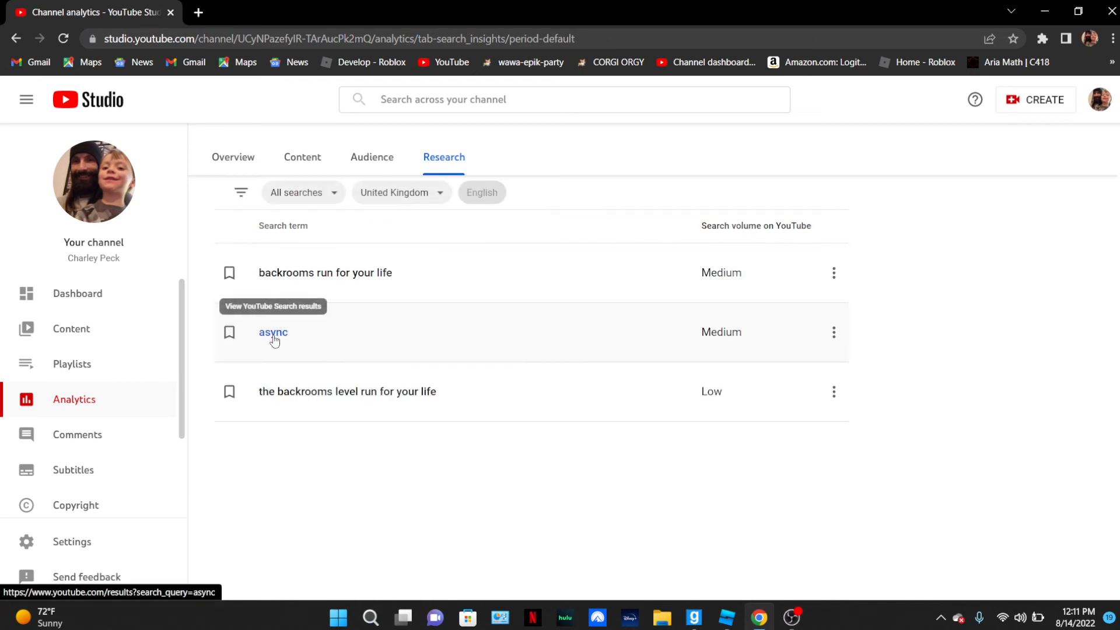
- Open YouTube results for 'async' and scroll through the Backrooms videos returned
{"action": "left_click", "coordinate": [273, 333]}
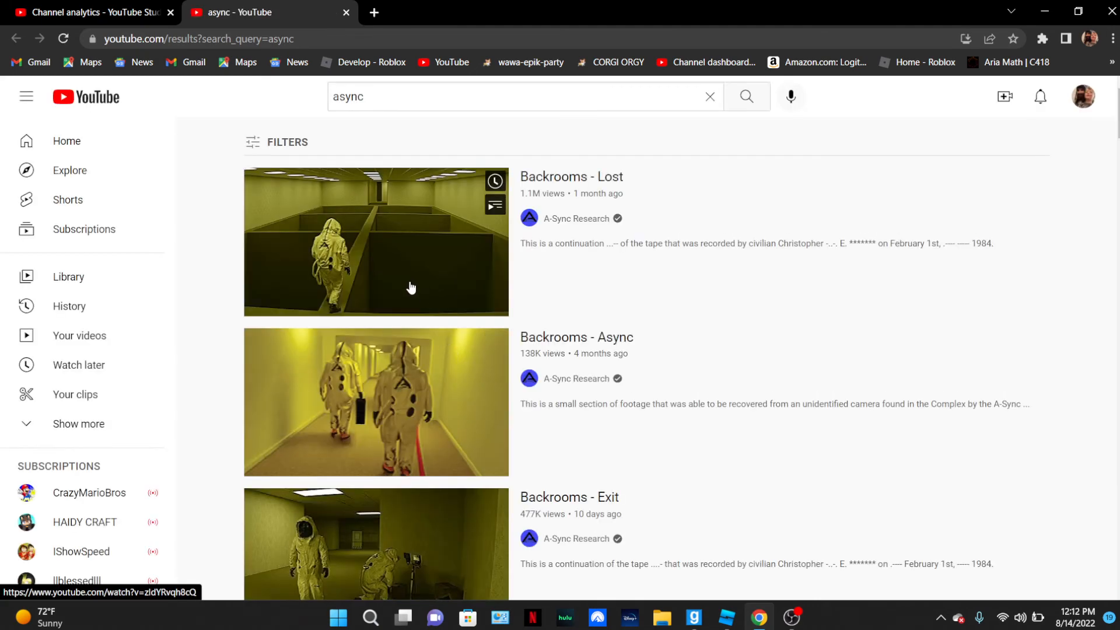
{"action": "scroll", "scroll_direction": "down", "scroll_amount": 3}
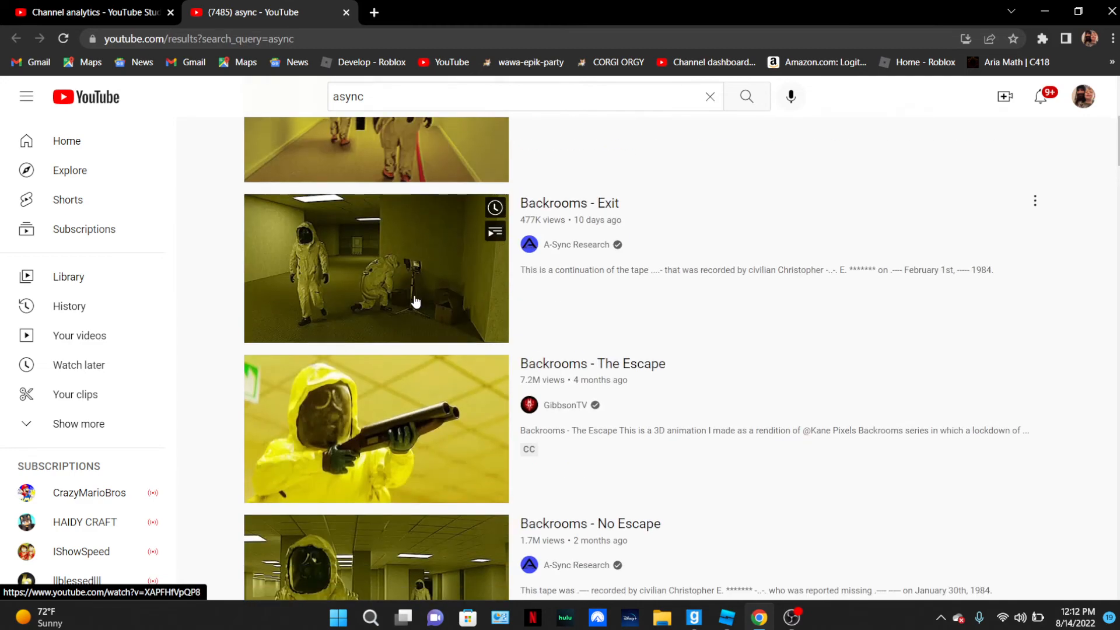
{"action": "scroll", "scroll_direction": "down", "scroll_amount": 3}
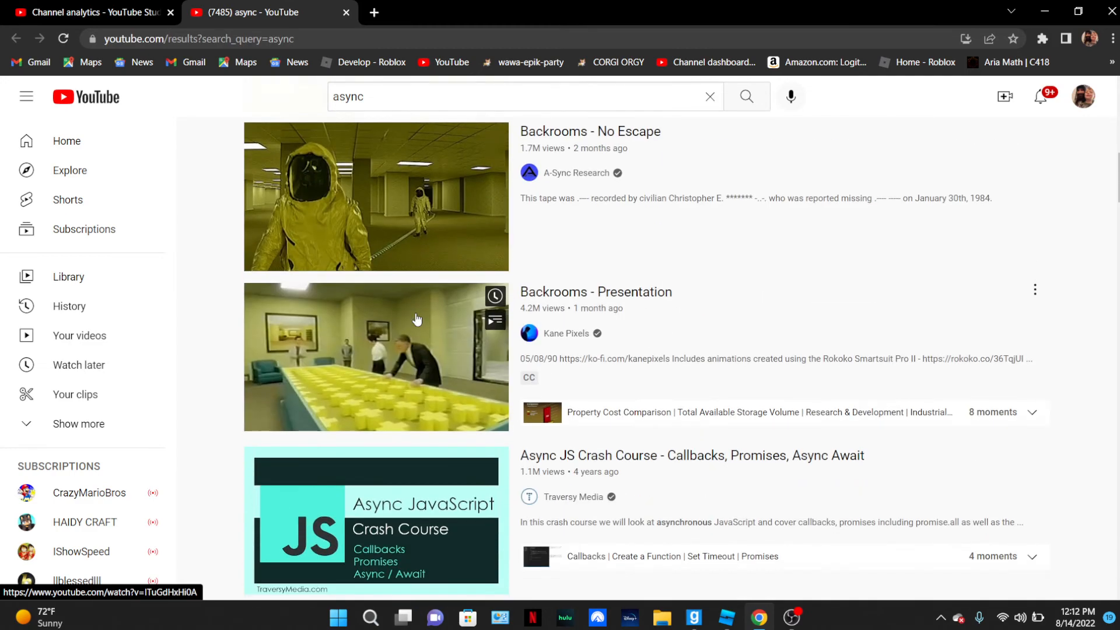
{"action": "scroll", "scroll_direction": "down", "scroll_amount": 3}
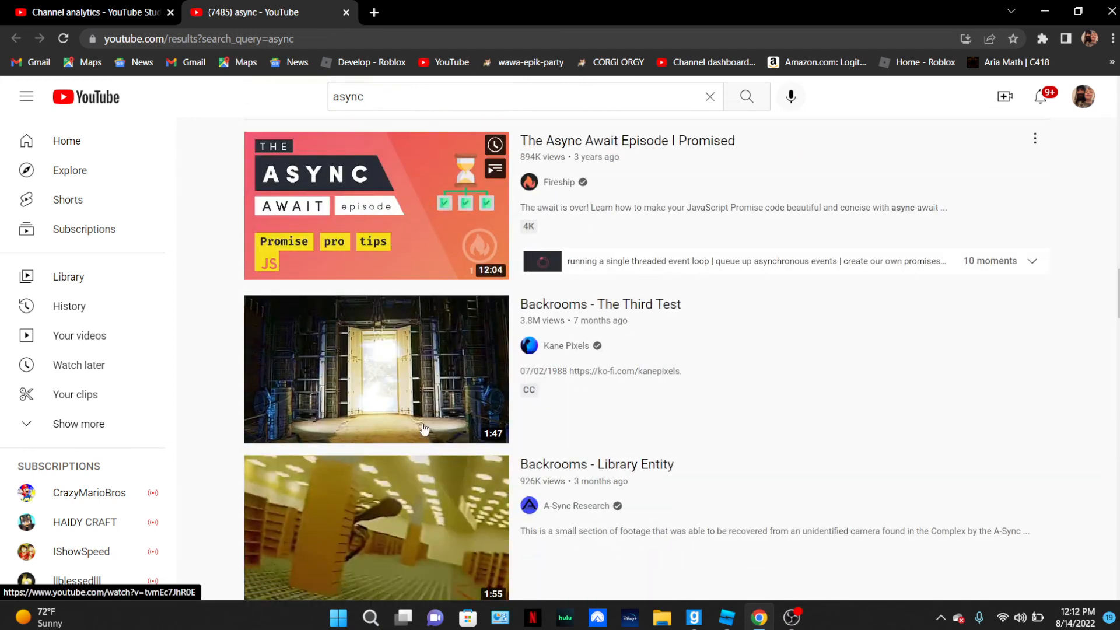
{"action": "scroll", "scroll_direction": "down", "scroll_amount": 3}
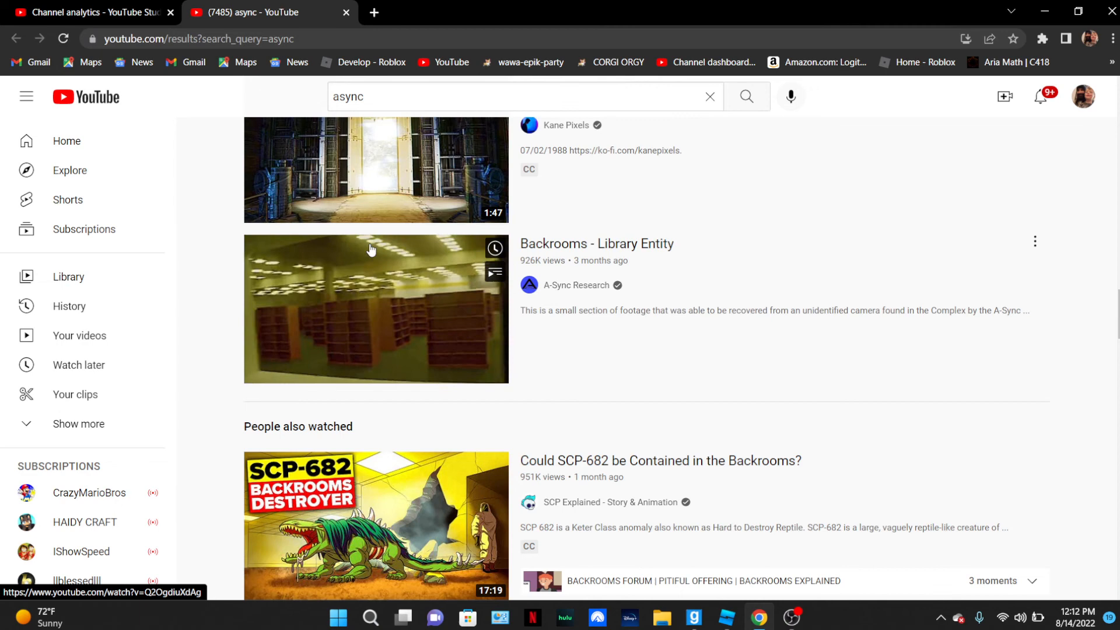
{"action": "scroll", "scroll_direction": "down", "scroll_amount": 3}
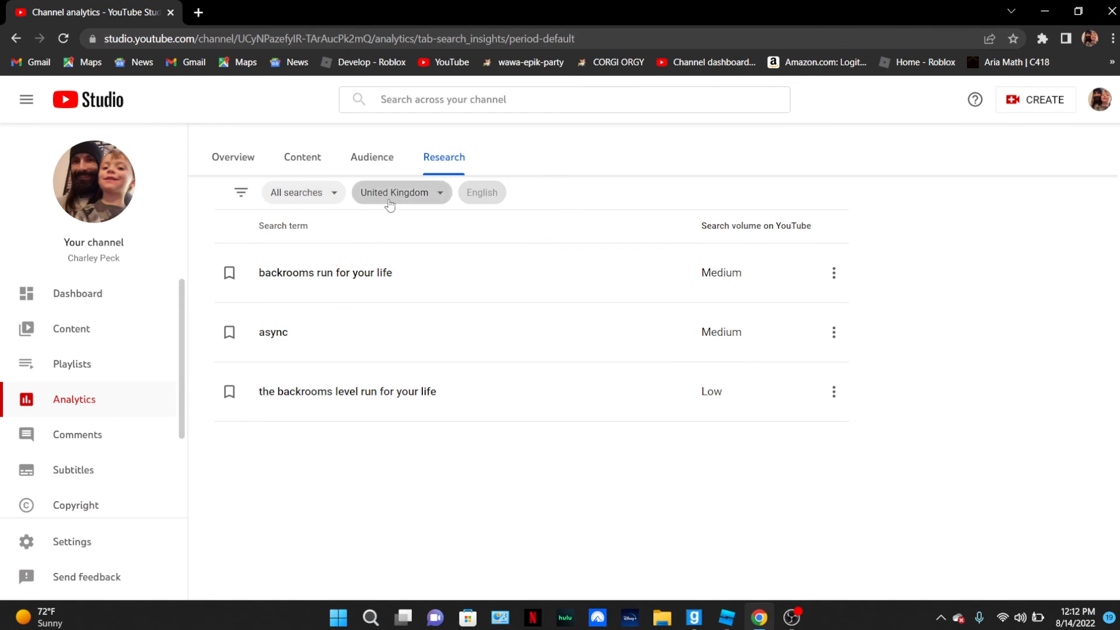
- Reset the Geography filter so search terms from all countries are listed
{"action": "left_click", "coordinate": [400, 192]}
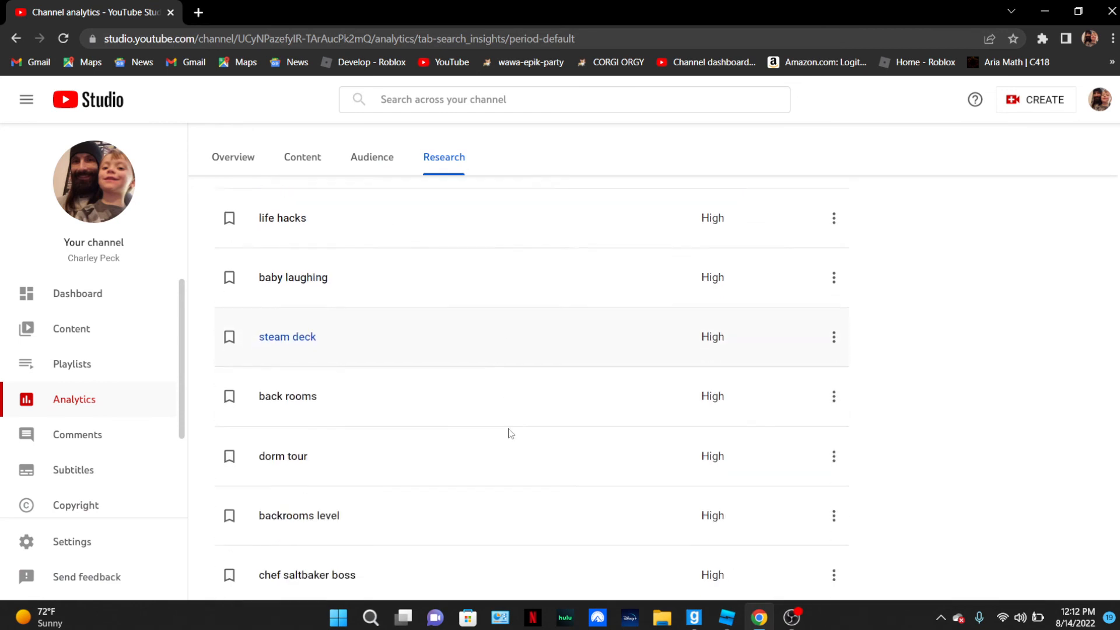
{"action": "scroll", "scroll_direction": "up", "scroll_amount": 3}
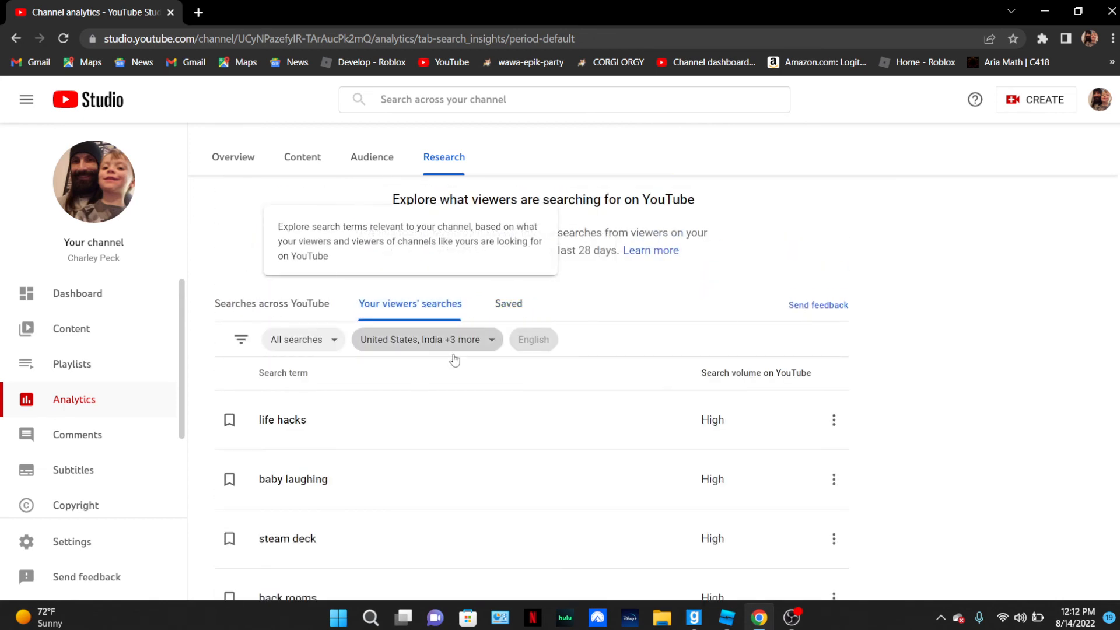
{"action": "scroll", "scroll_direction": "down", "scroll_amount": 3}
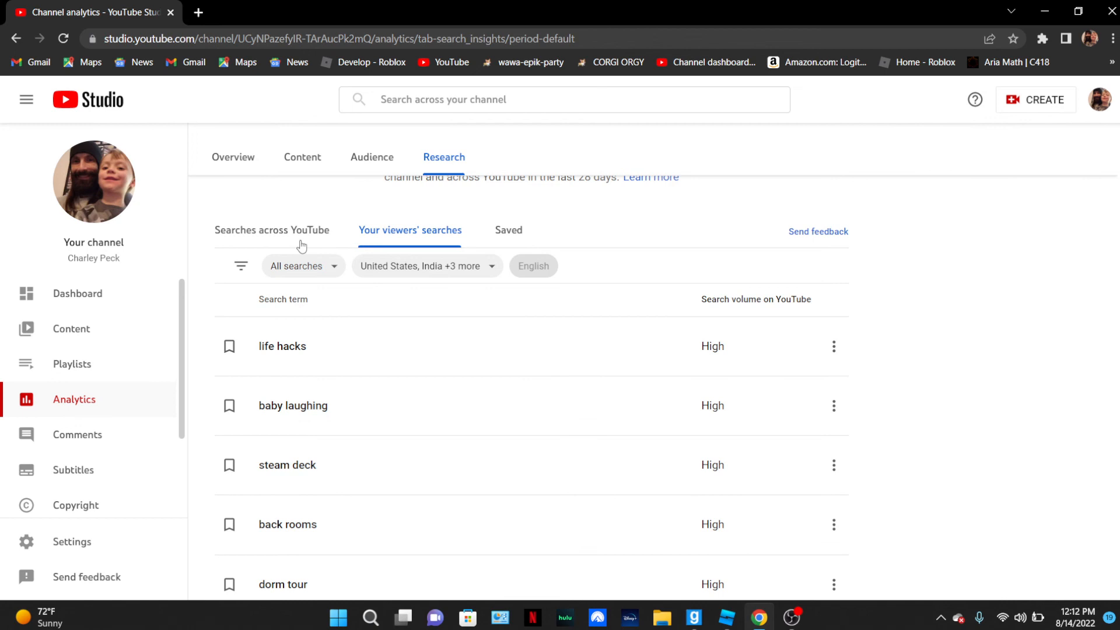
- Glance at Searches across YouTube, then scroll the viewers' searches list
{"action": "left_click", "coordinate": [271, 230]}
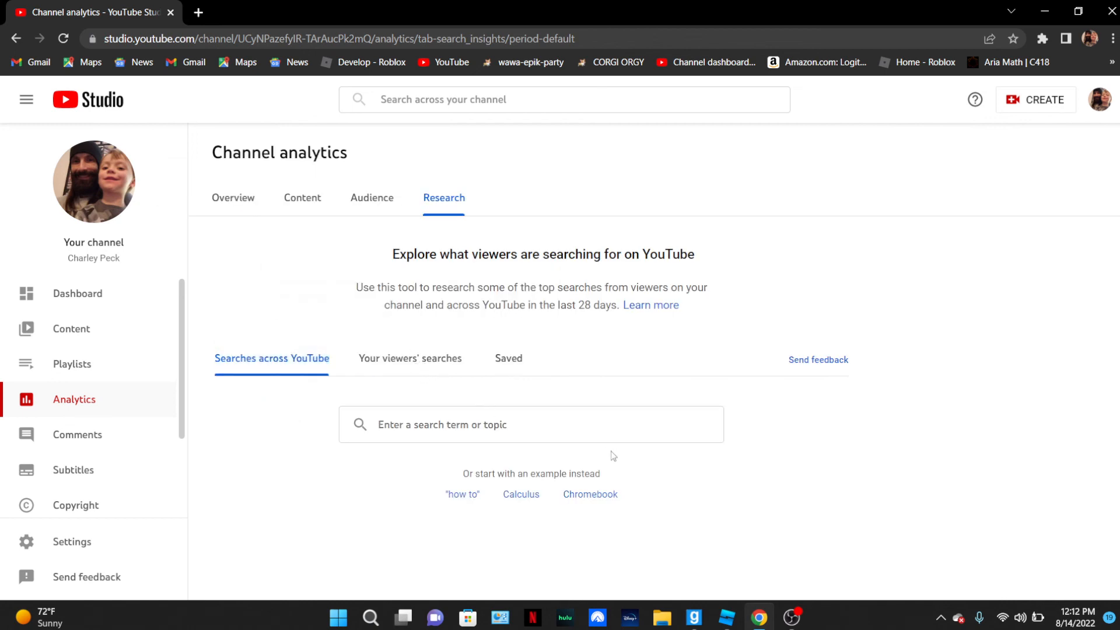
{"action": "mouse_move", "coordinate": [616, 429]}
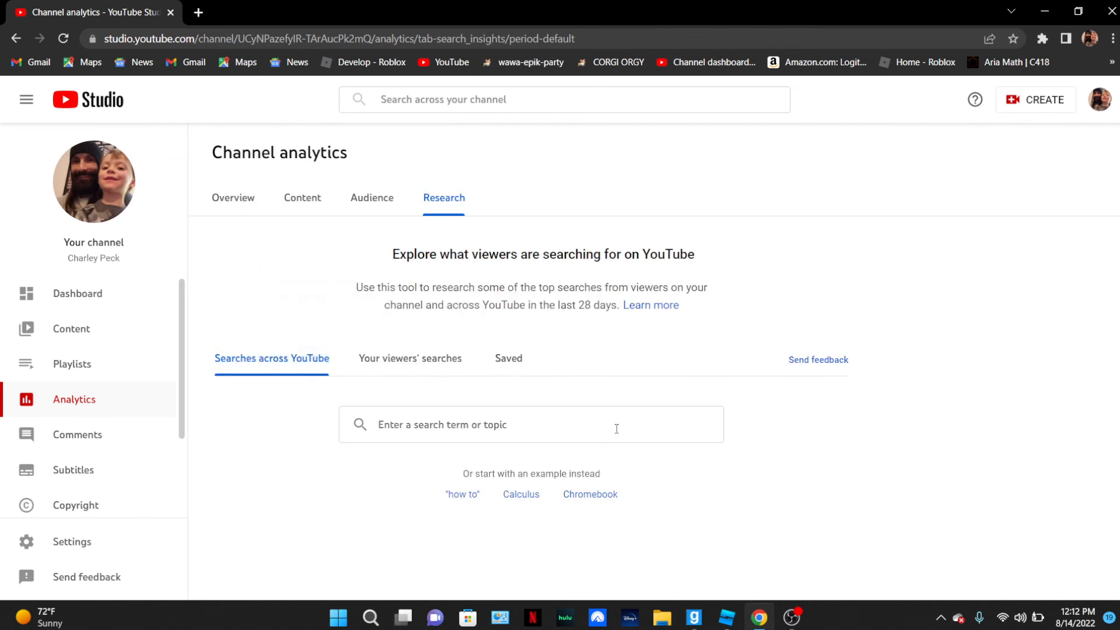
{"action": "mouse_move", "coordinate": [477, 463]}
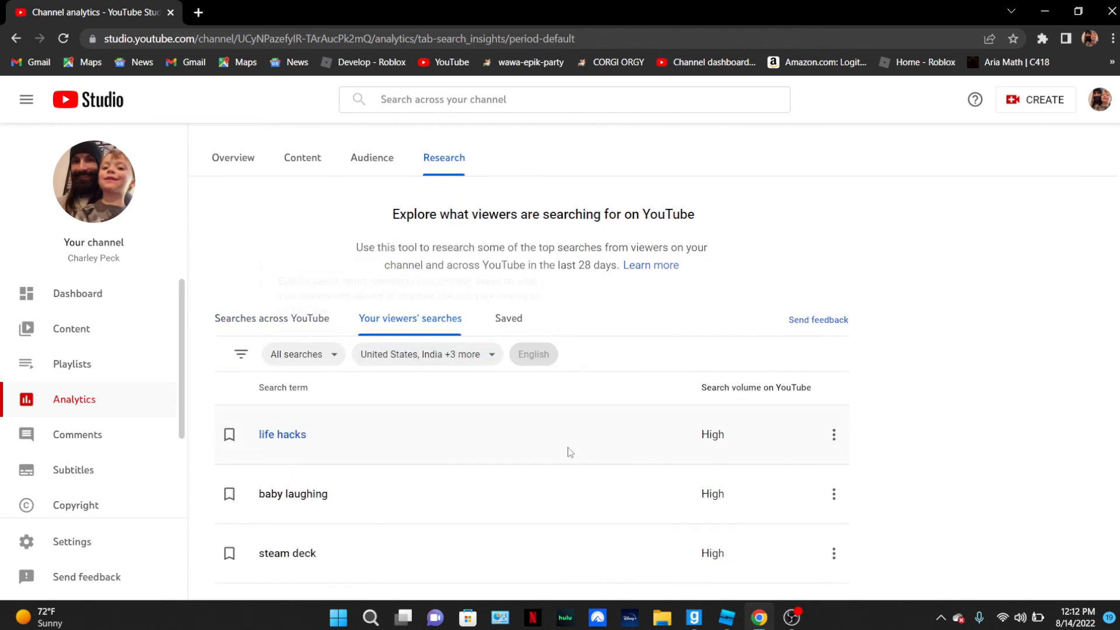
{"action": "scroll", "scroll_direction": "down", "scroll_amount": 3}
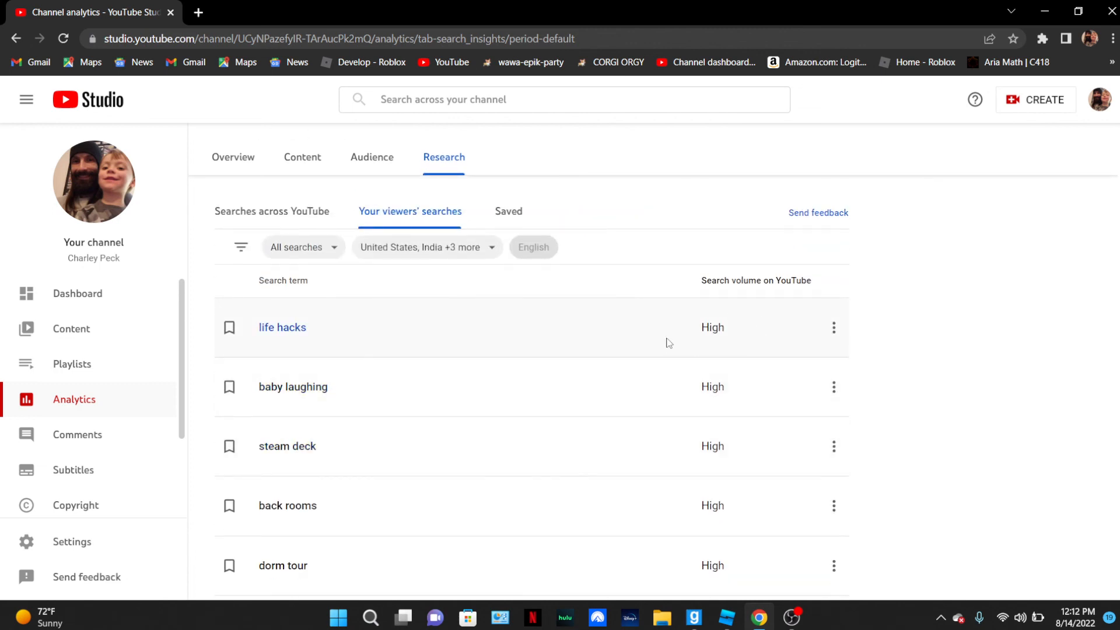
{"action": "scroll", "scroll_direction": "down", "scroll_amount": 3}
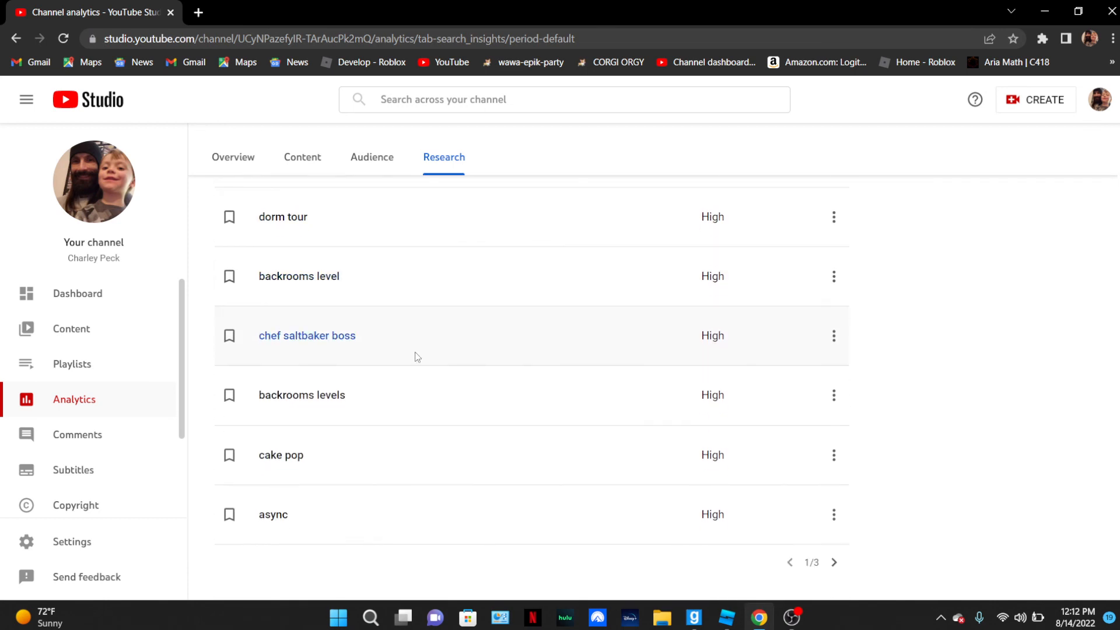